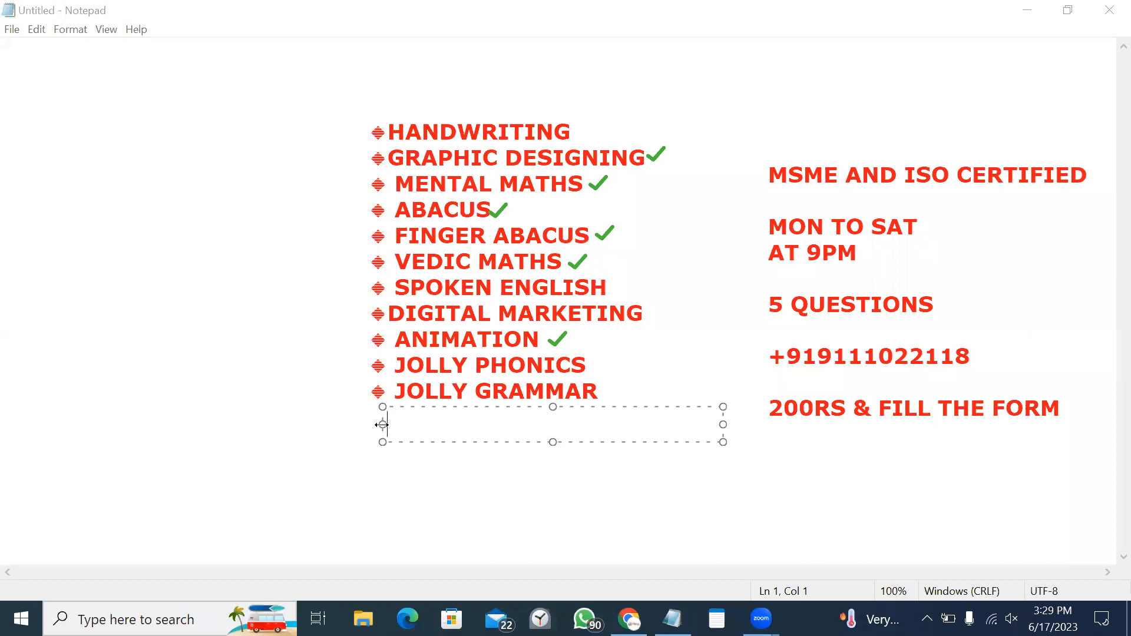
pyautogui.write('@')
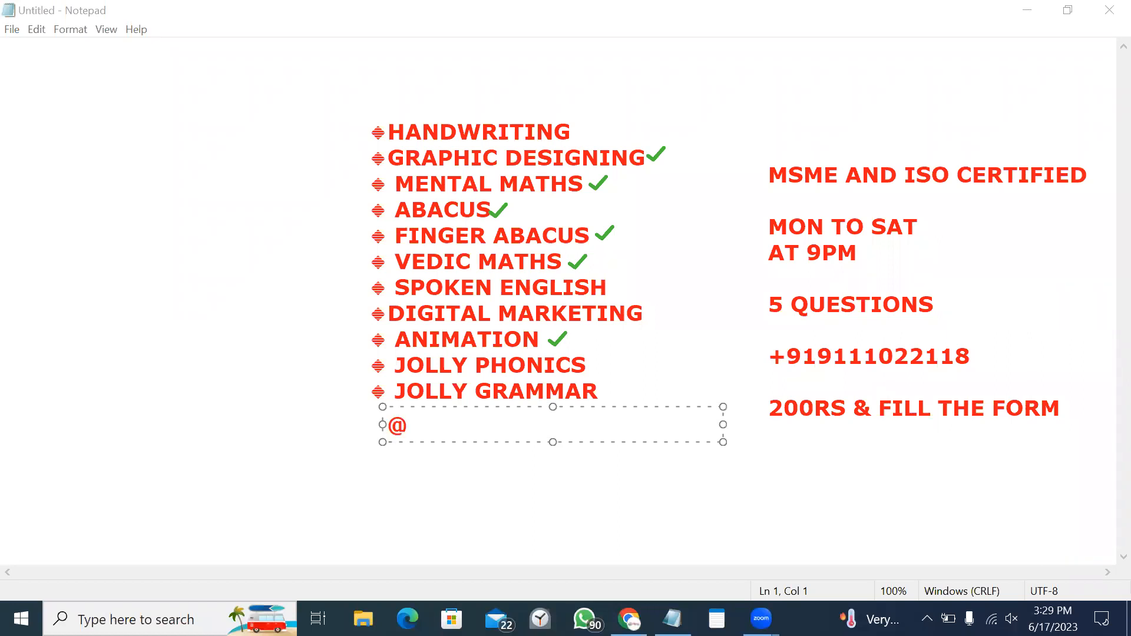
pyautogui.write('dig')
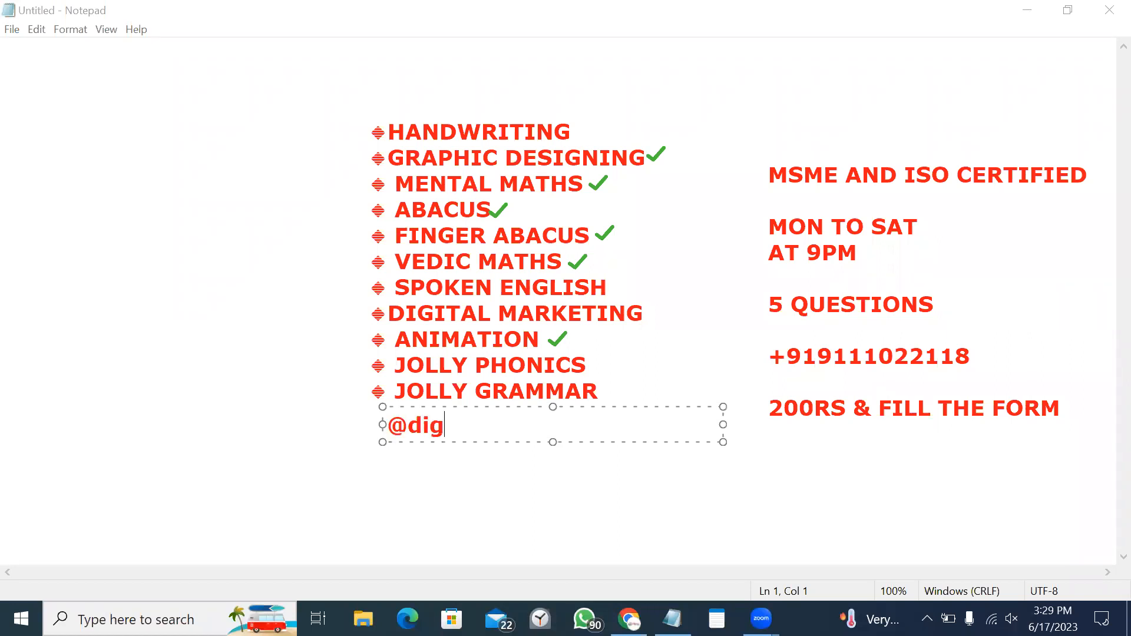
pyautogui.write('yanbys')
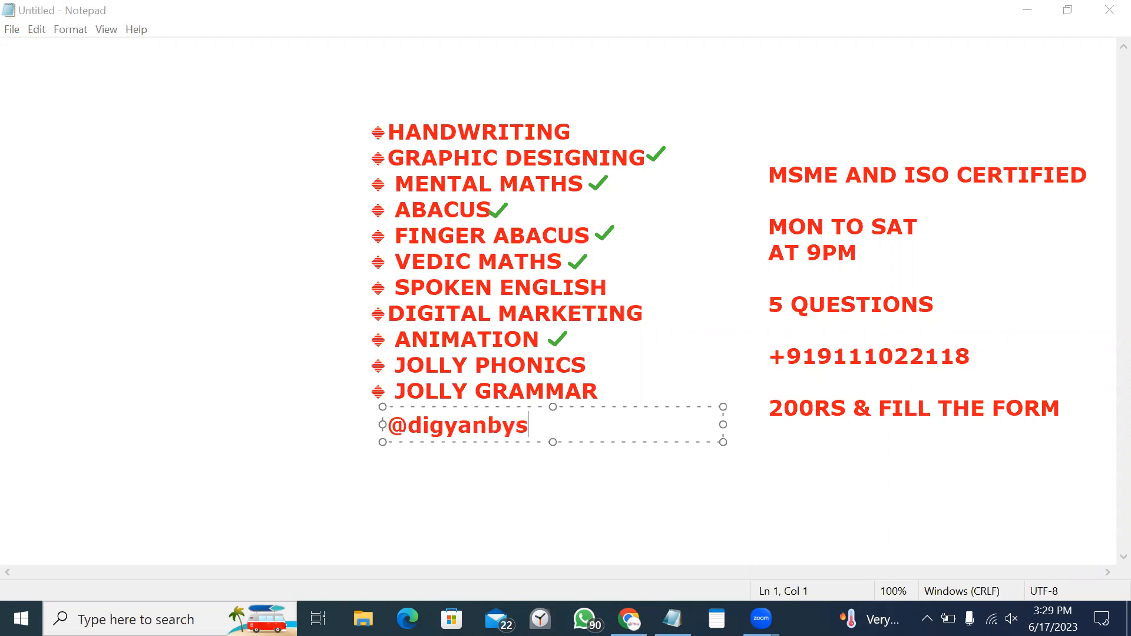
pyautogui.write('heenam')
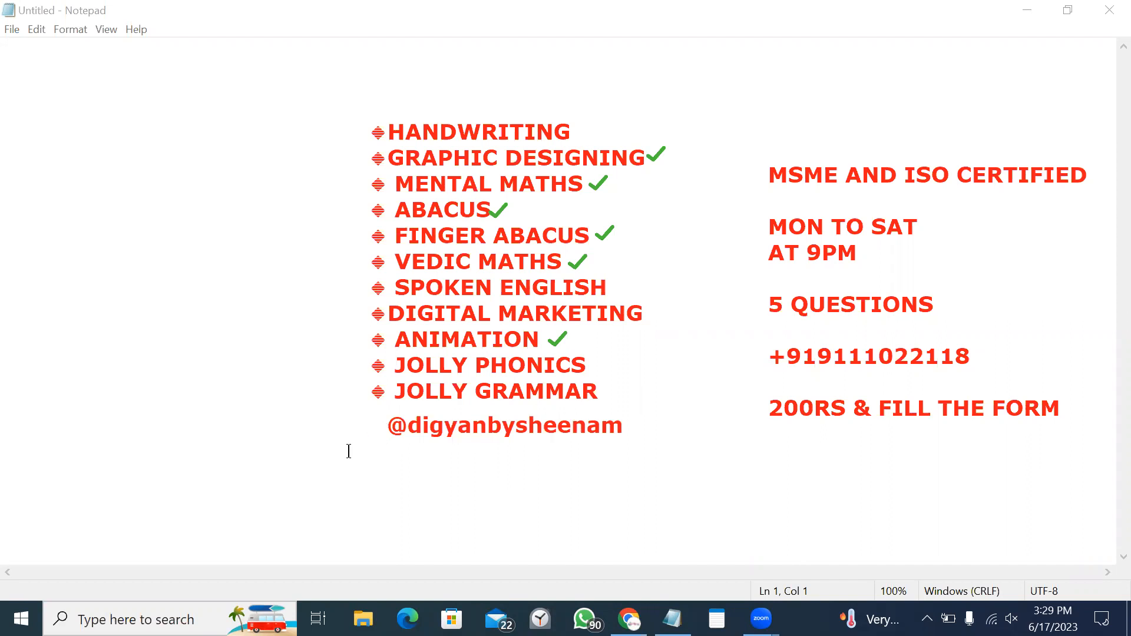
pyautogui.moveTo(363, 445)
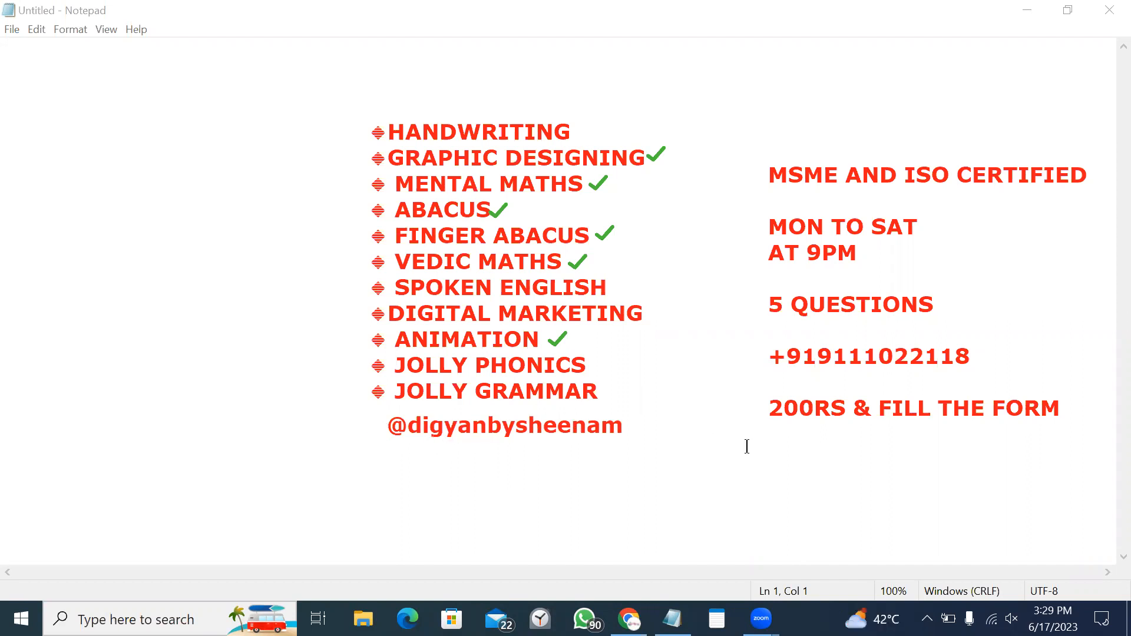
pyautogui.moveTo(428, 145)
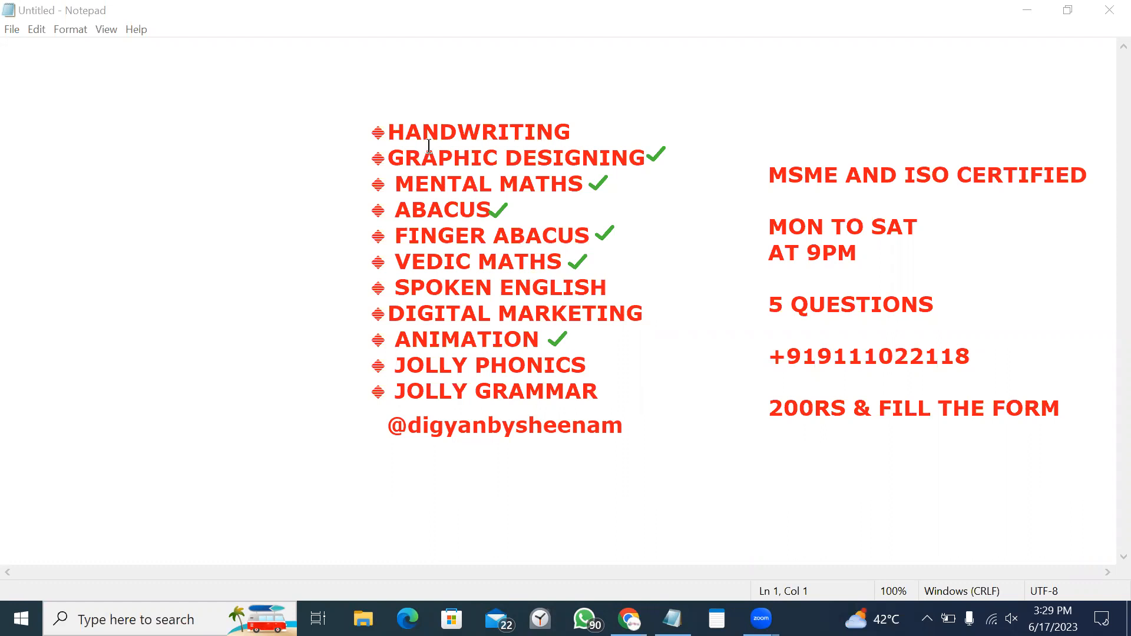
pyautogui.moveTo(358, 180)
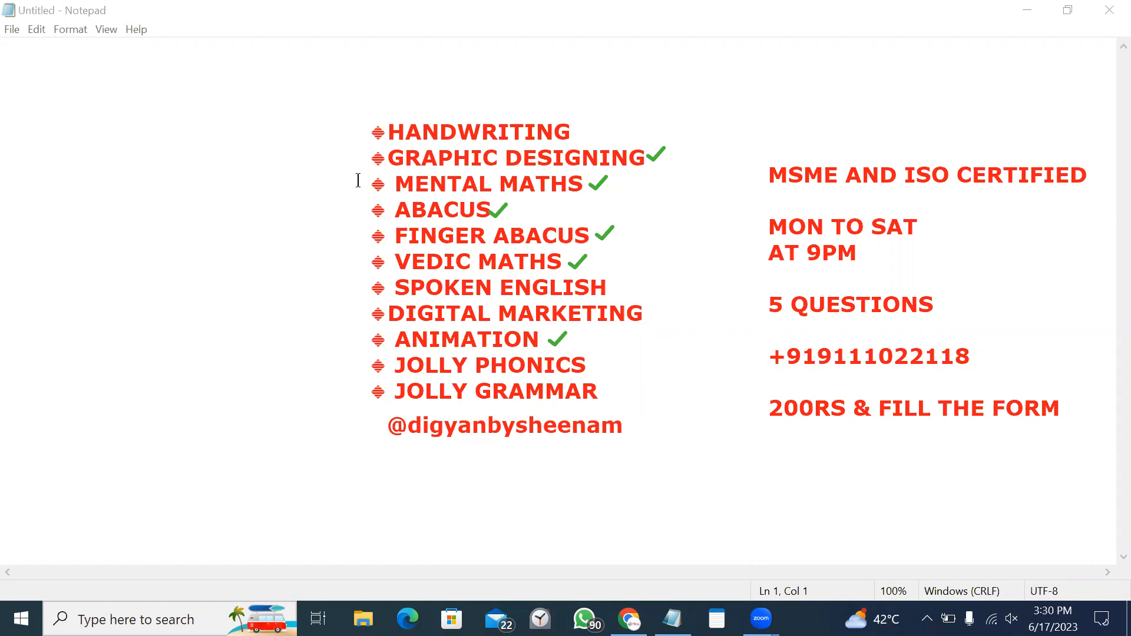
pyautogui.moveTo(566, 194)
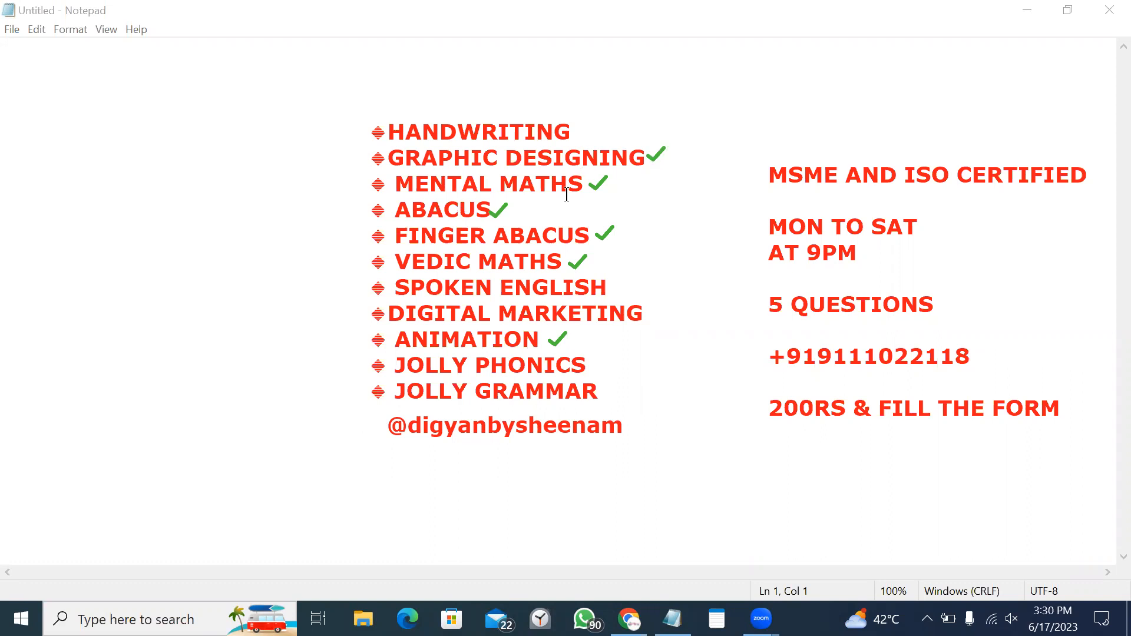
pyautogui.moveTo(572, 247)
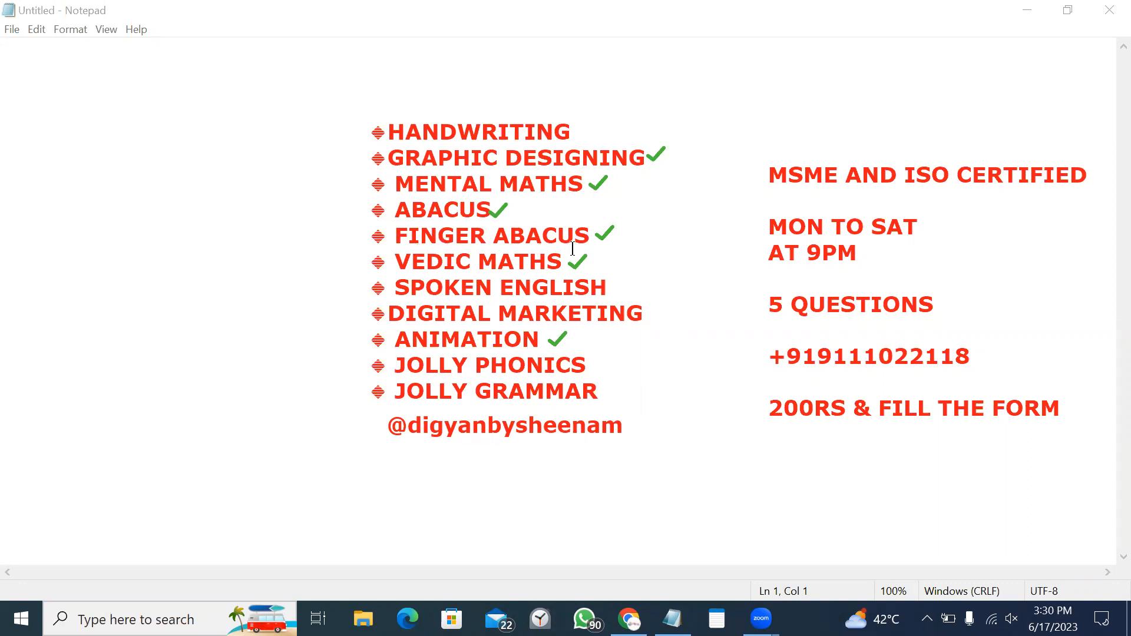
pyautogui.moveTo(601, 276)
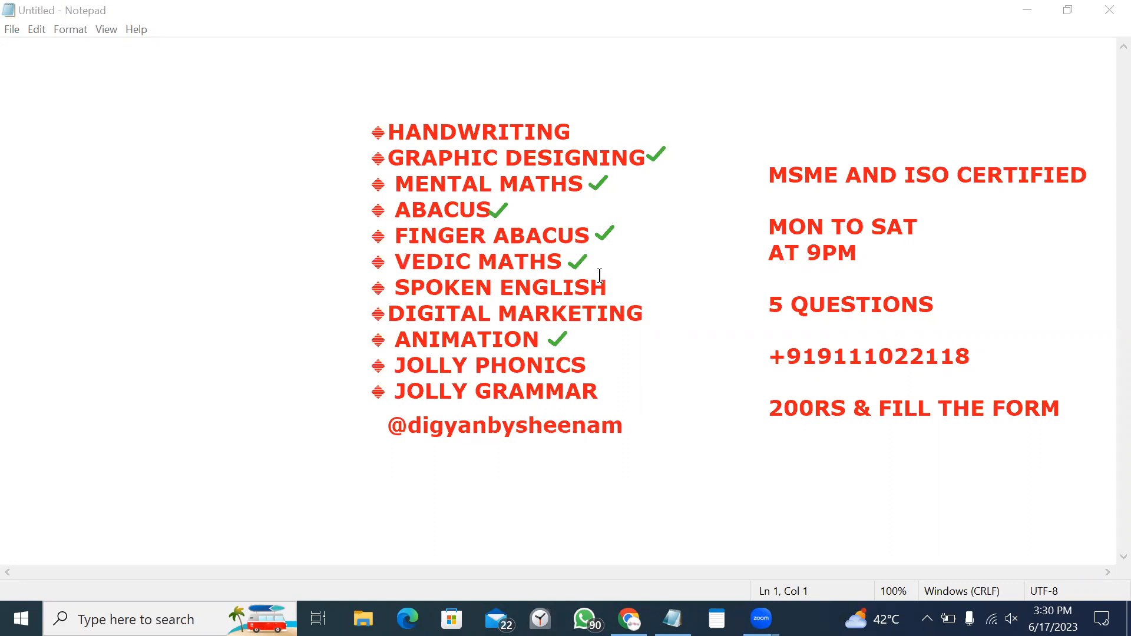
pyautogui.moveTo(657, 351)
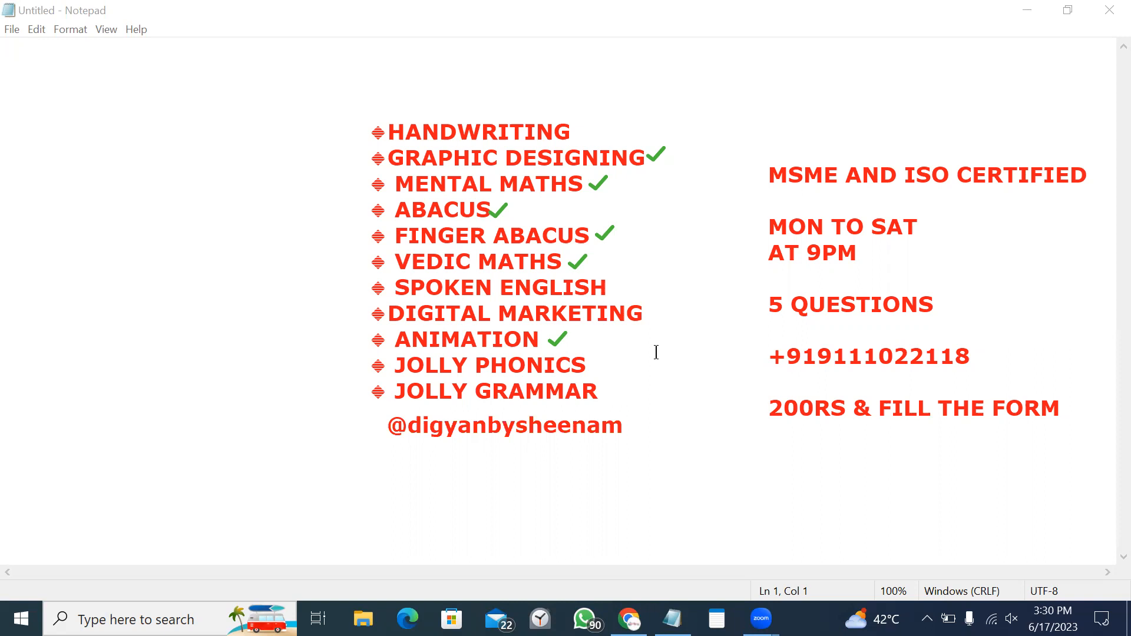
pyautogui.moveTo(503, 240)
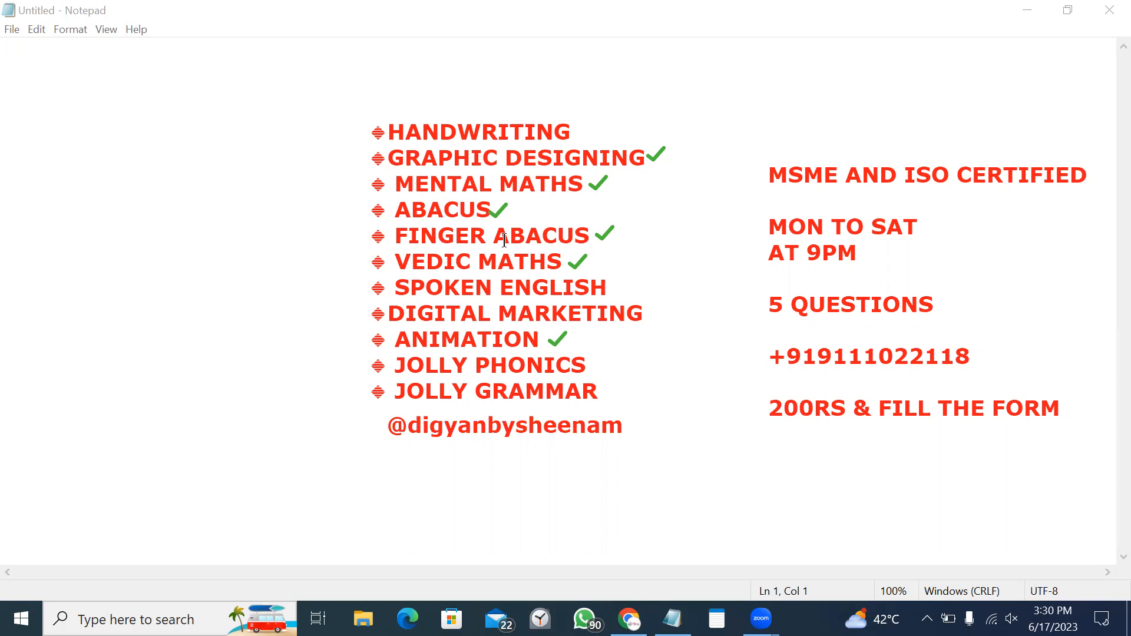
pyautogui.moveTo(834, 195)
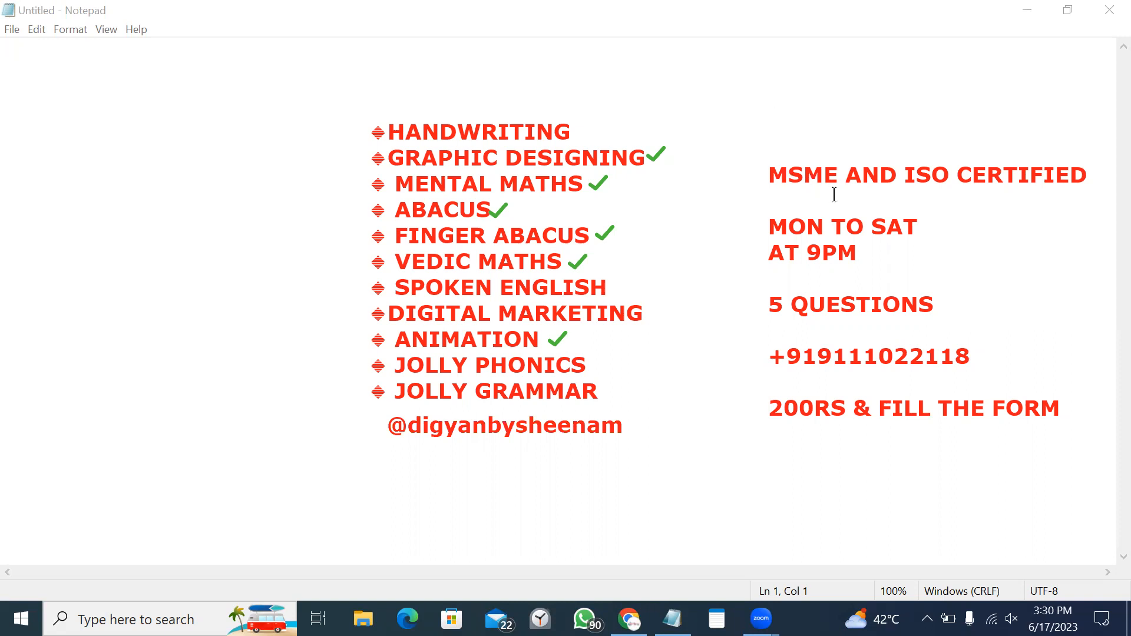
pyautogui.moveTo(889, 193)
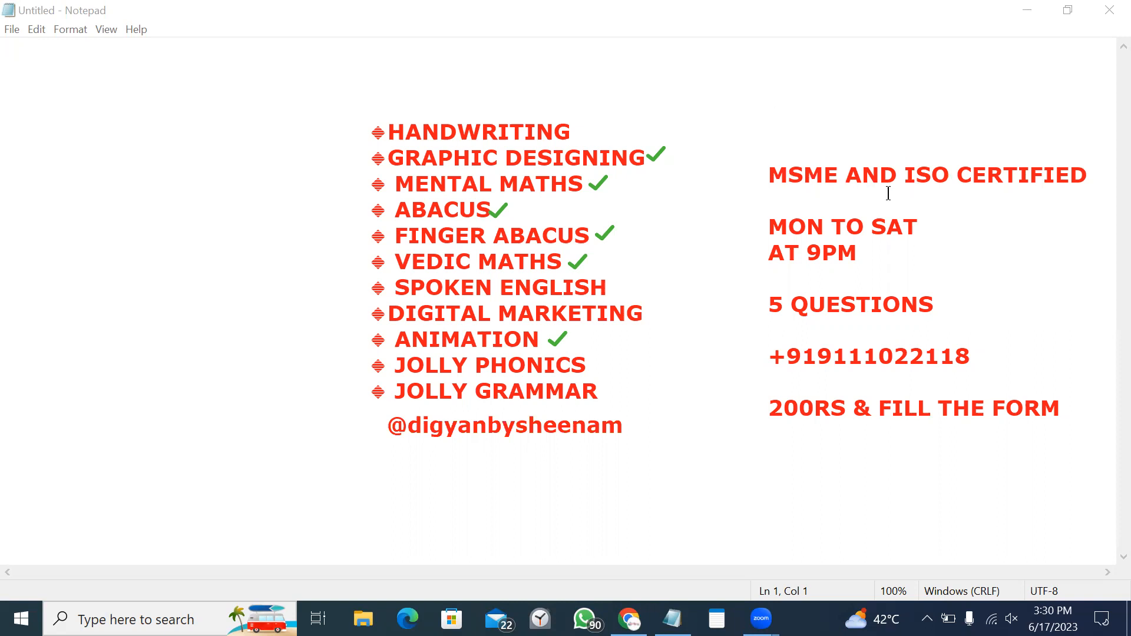
pyautogui.moveTo(824, 179)
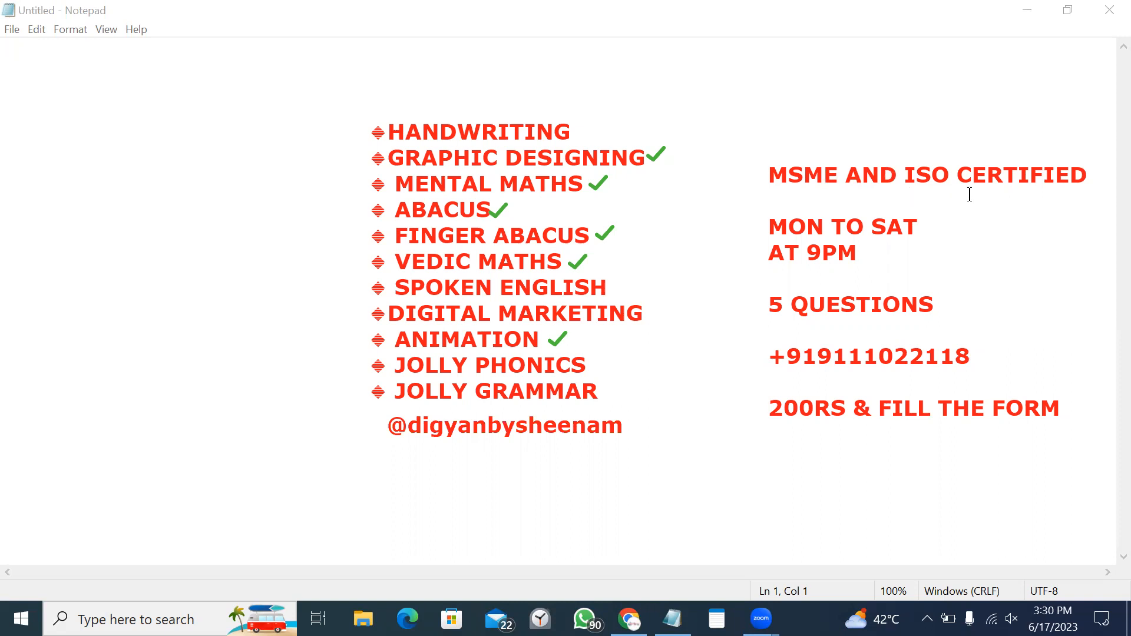
pyautogui.moveTo(794, 206)
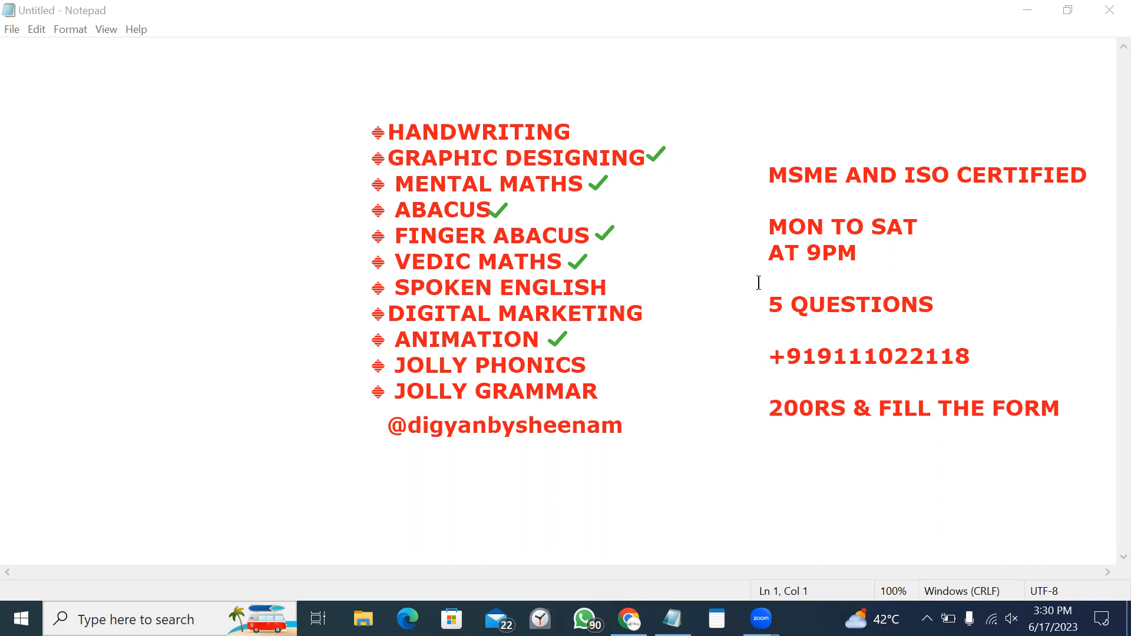
pyautogui.moveTo(848, 281)
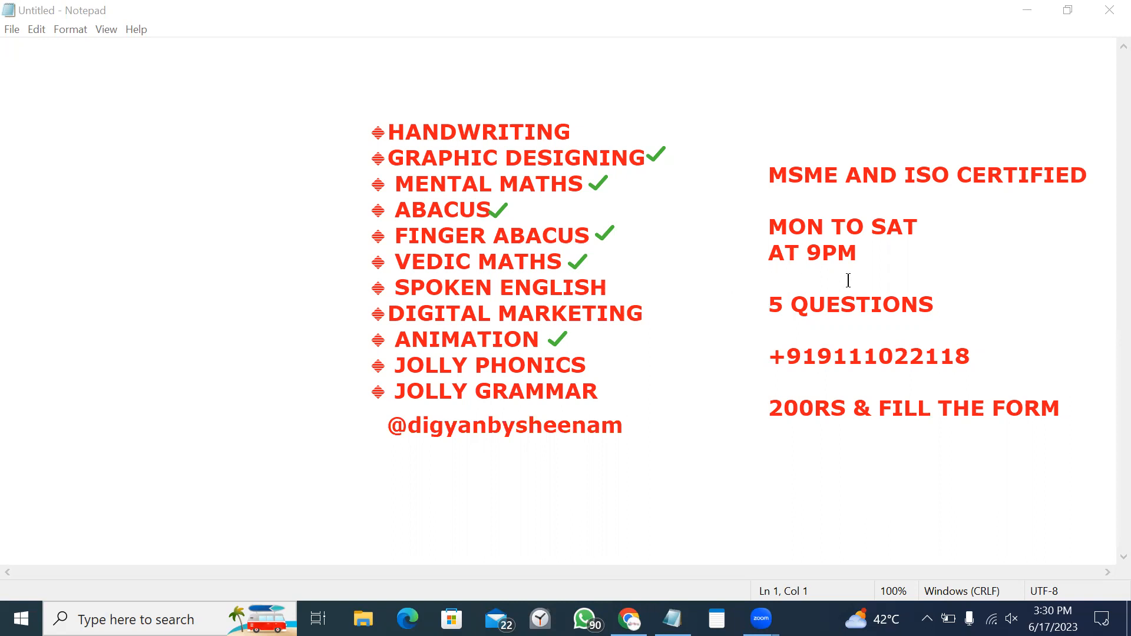
pyautogui.moveTo(855, 327)
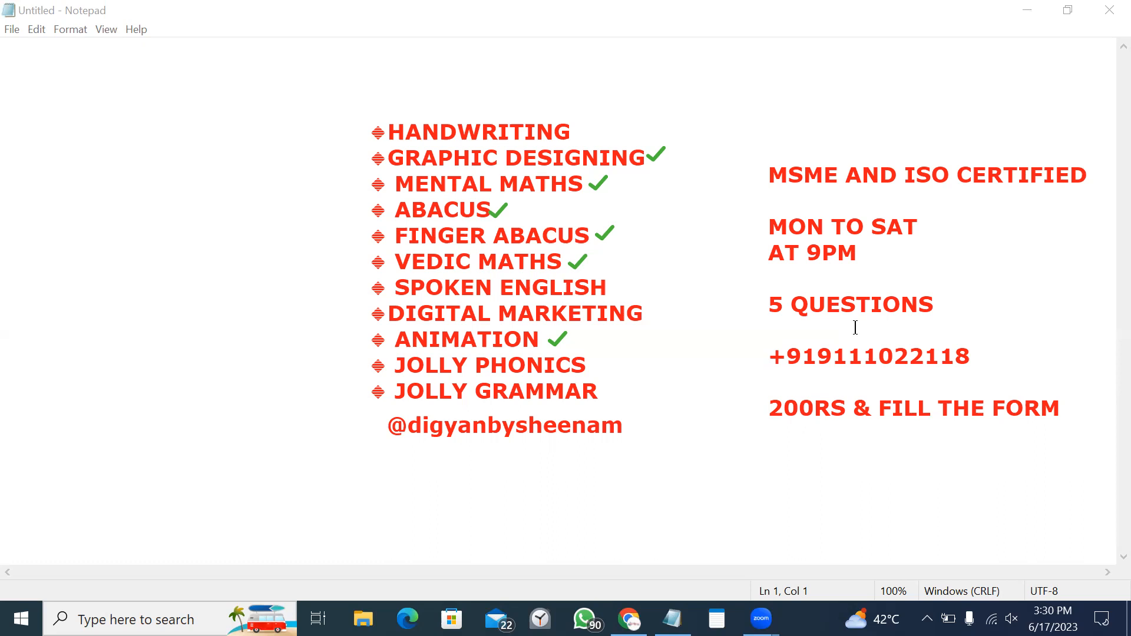
pyautogui.moveTo(962, 364)
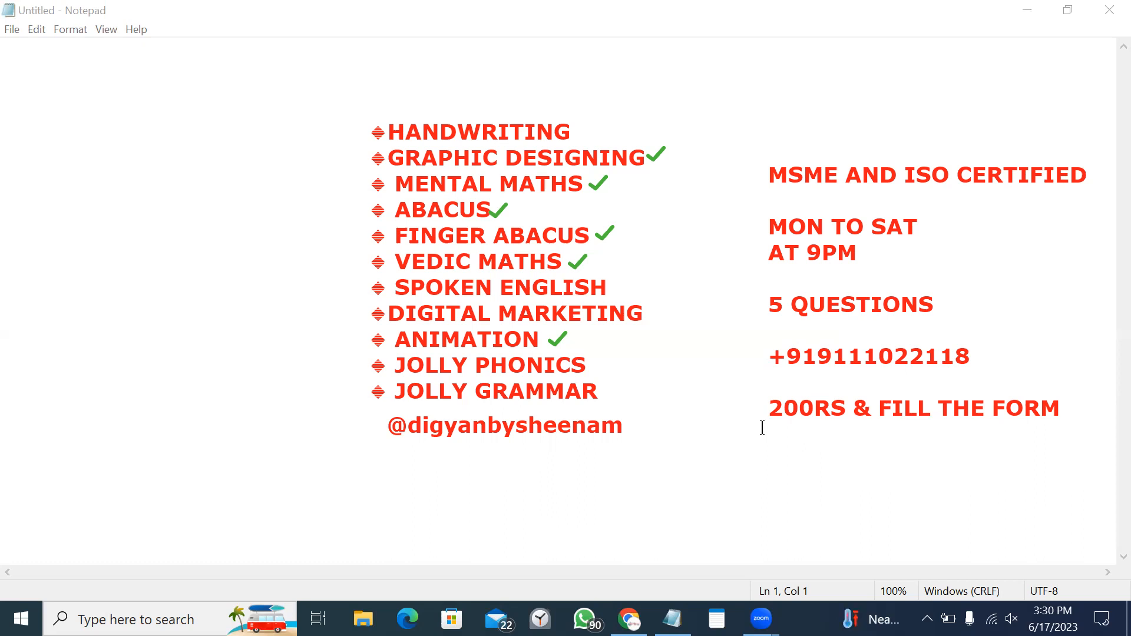
pyautogui.moveTo(856, 409)
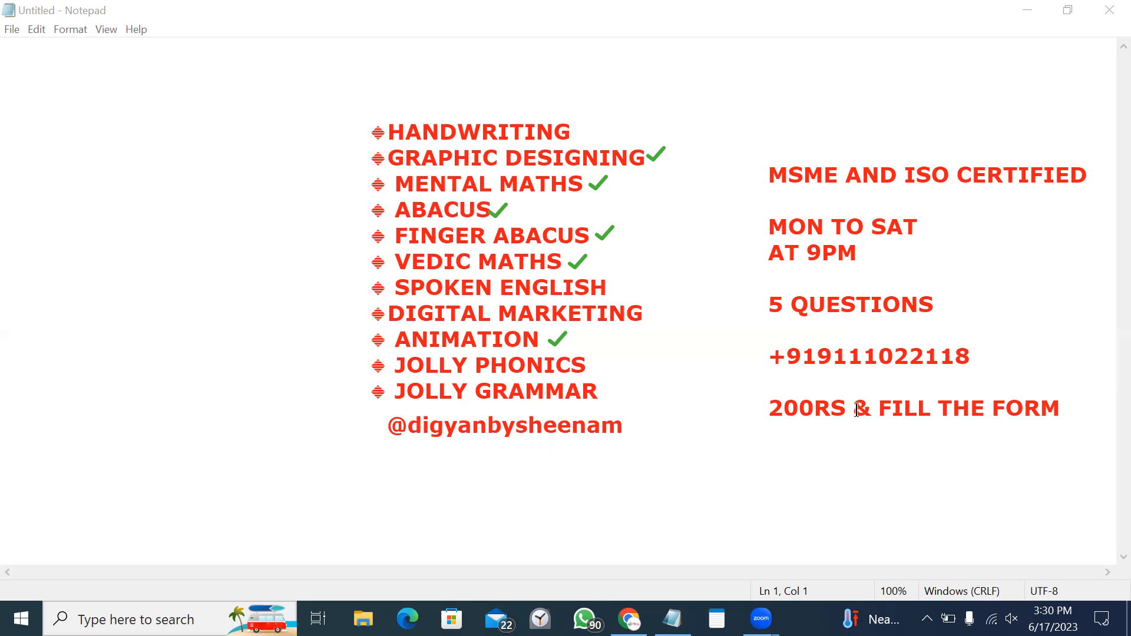
pyautogui.moveTo(838, 434)
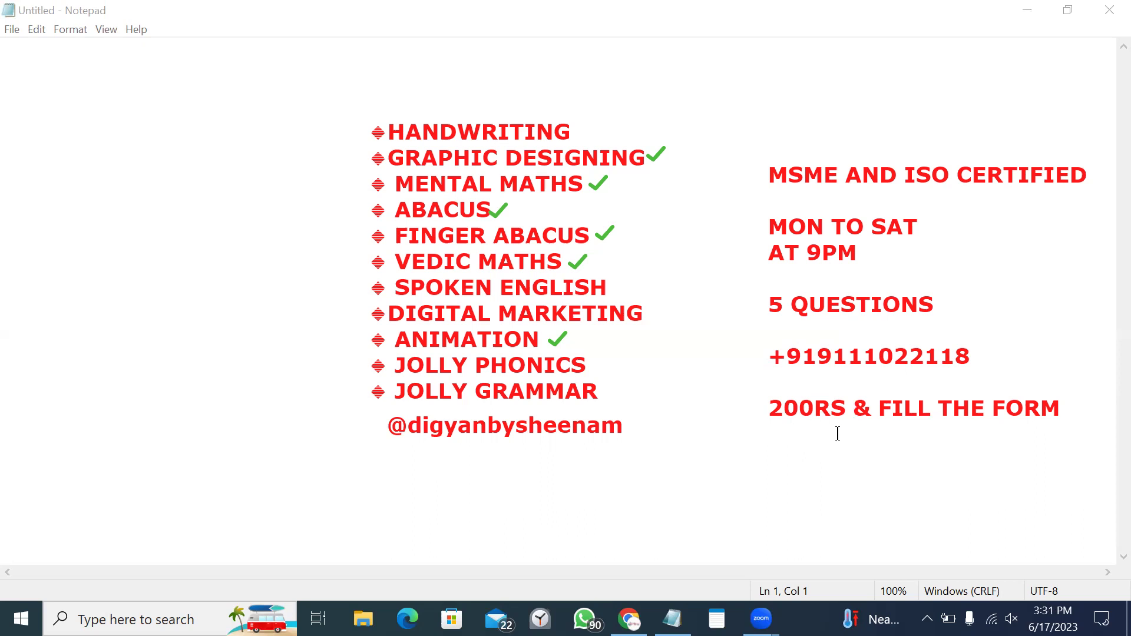
pyautogui.moveTo(849, 426)
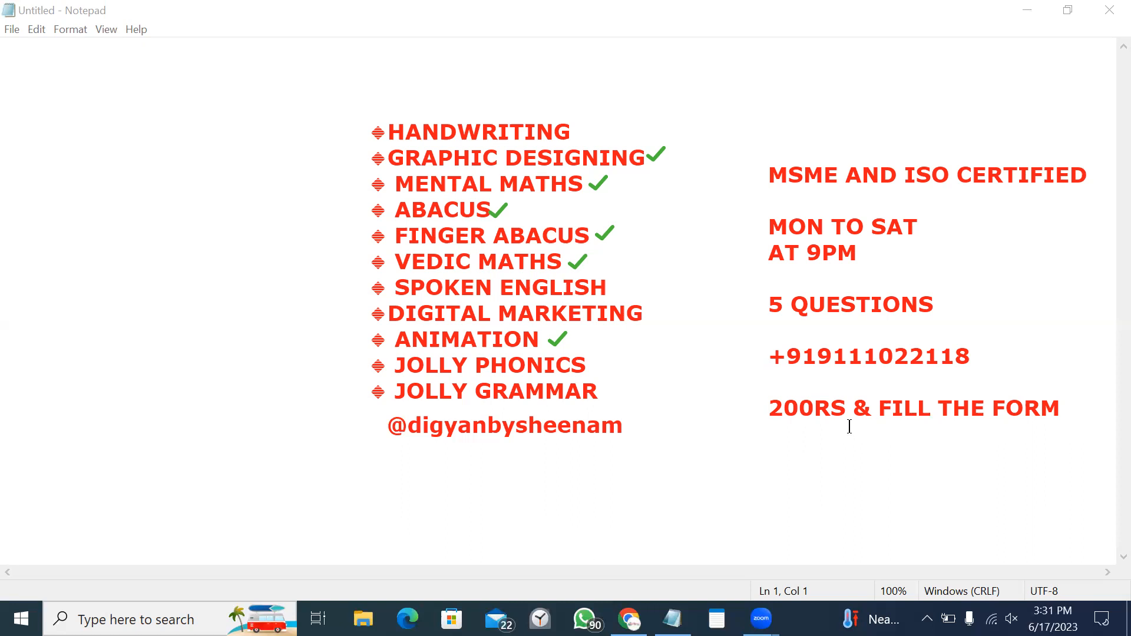
pyautogui.moveTo(839, 86)
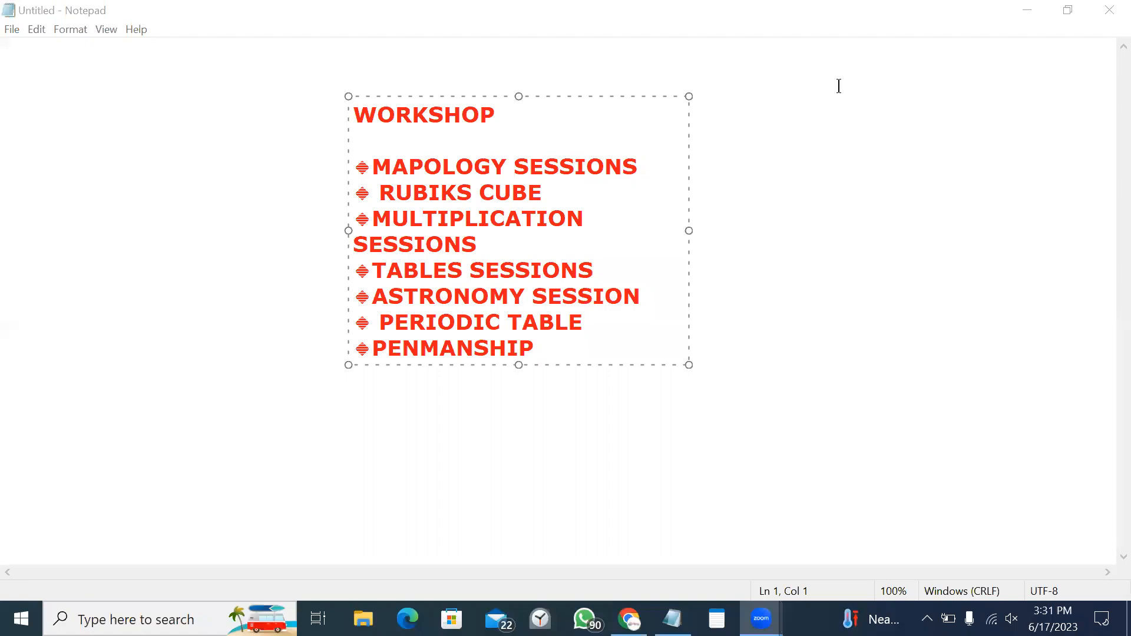
pyautogui.moveTo(350, 71)
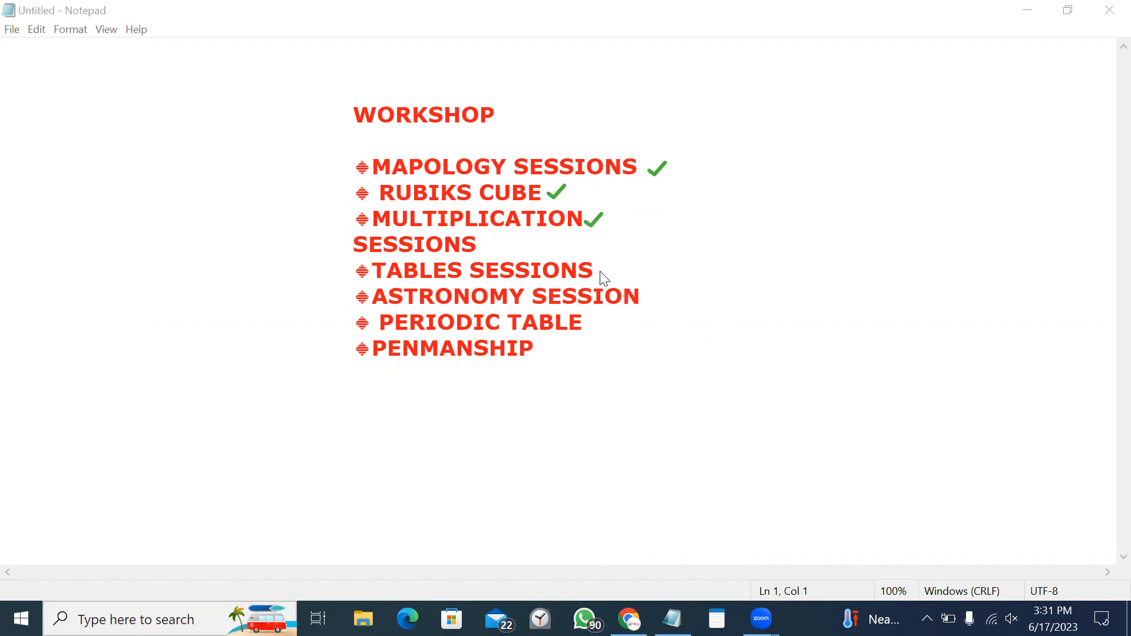
# Advance the slide animation to reveal green ticks from MAPOLOGY SESSIONS to PERIODIC TABLE.
pyautogui.click(600, 270)
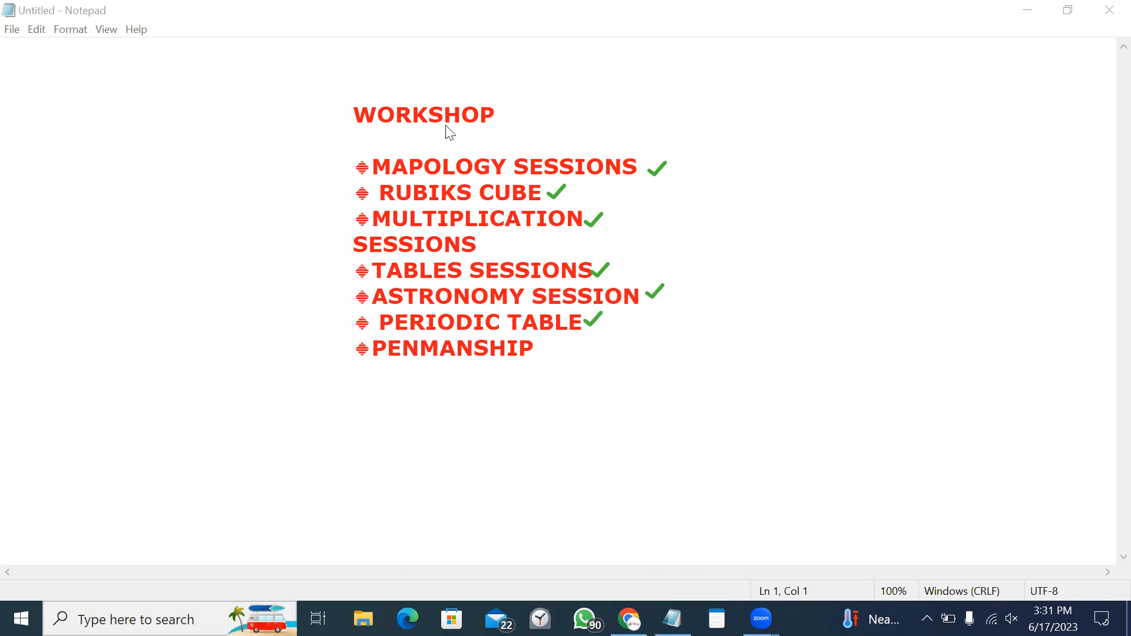
pyautogui.moveTo(497, 310)
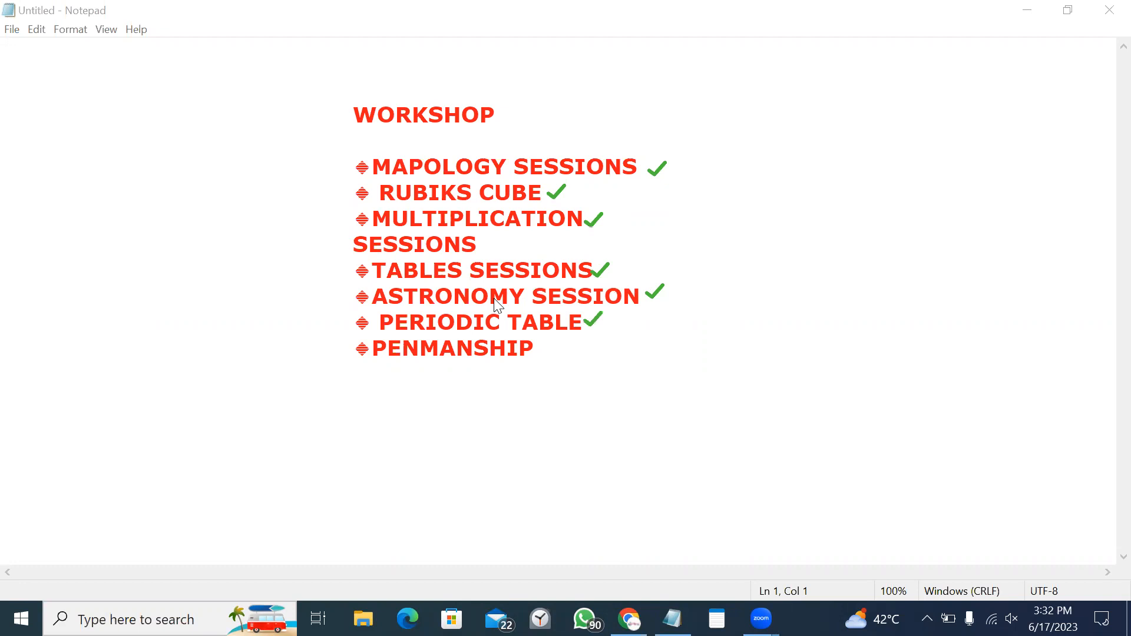
pyautogui.moveTo(585, 154)
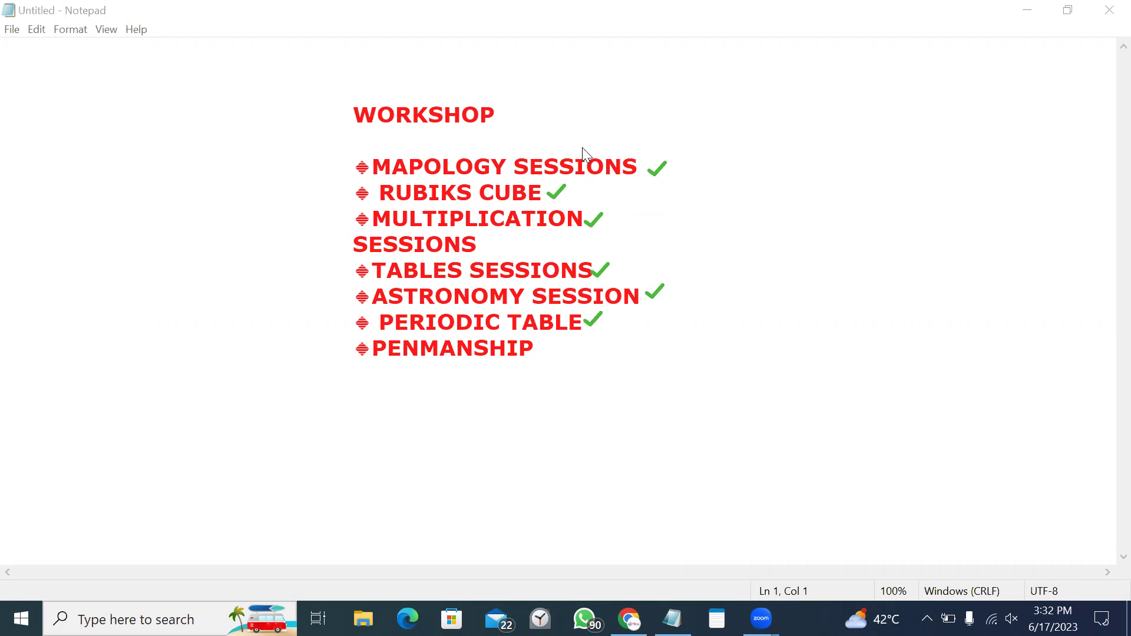
pyautogui.moveTo(554, 83)
pyautogui.write('3')
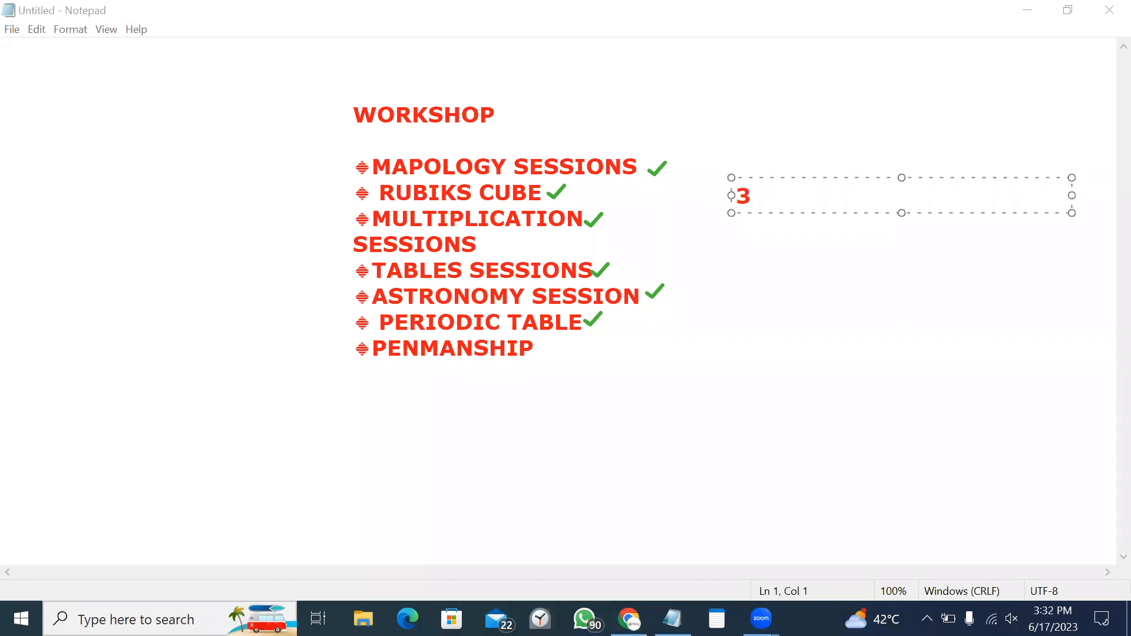
# Type the cube types '3x3 2x2 4x4 5x5 pyramix' beside the workshop list.
pyautogui.write('x3 2x2')
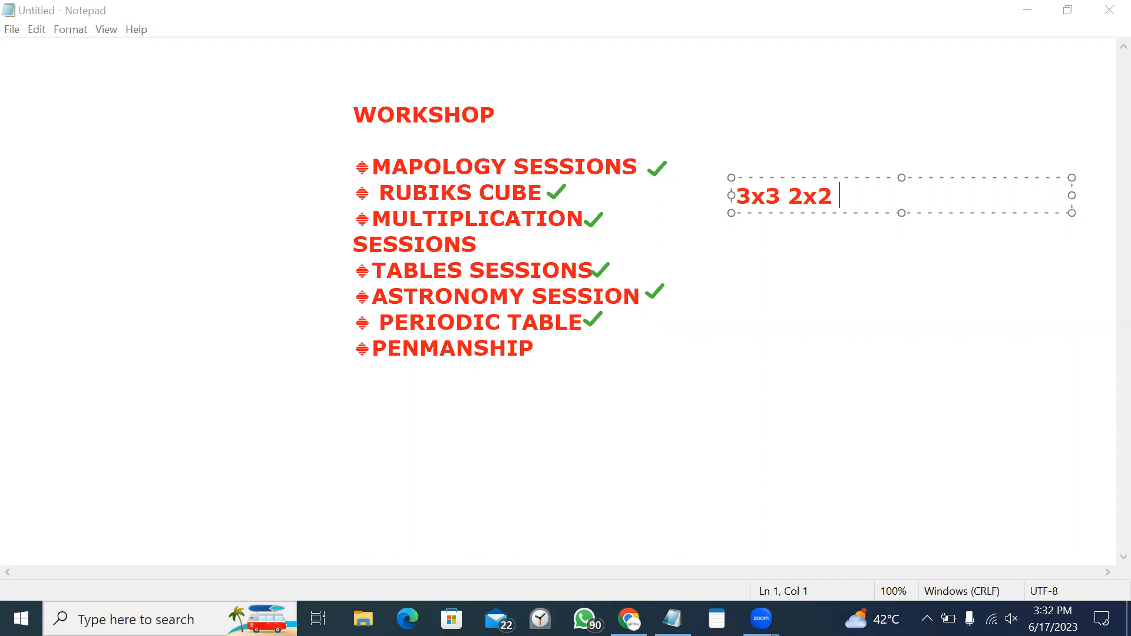
pyautogui.write('4x4')
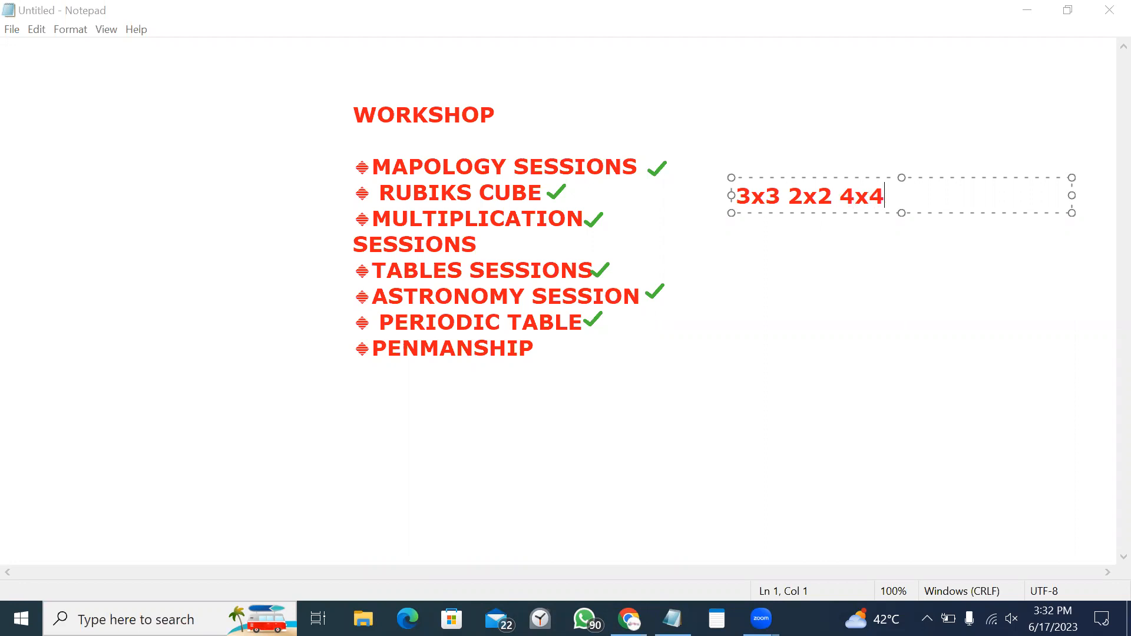
pyautogui.write('5x5 p')
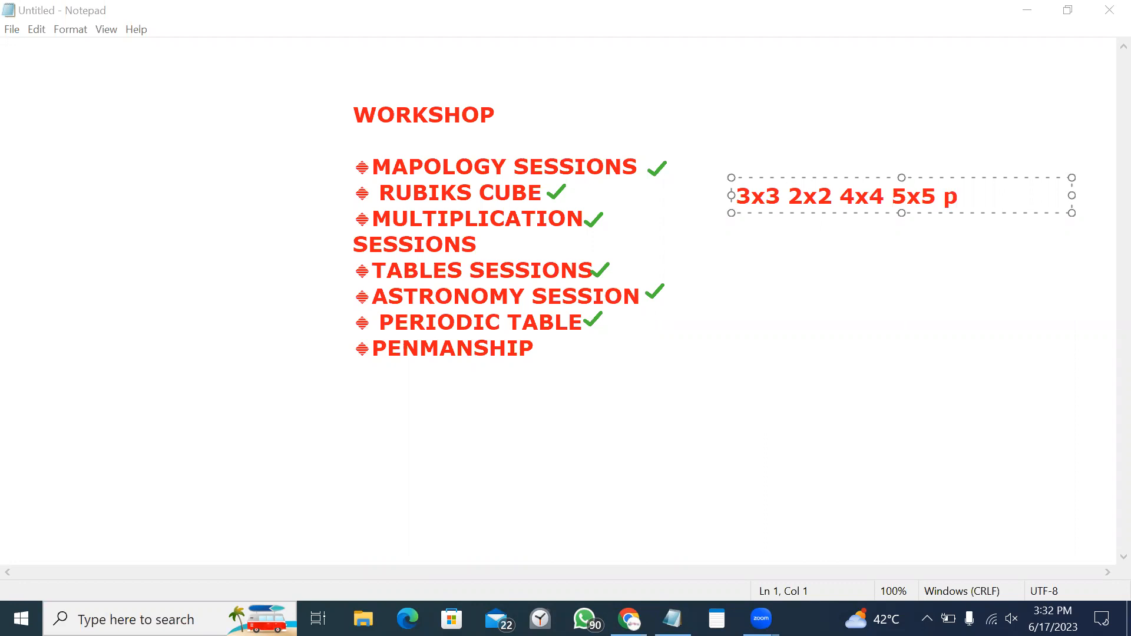
pyautogui.write('yrami')
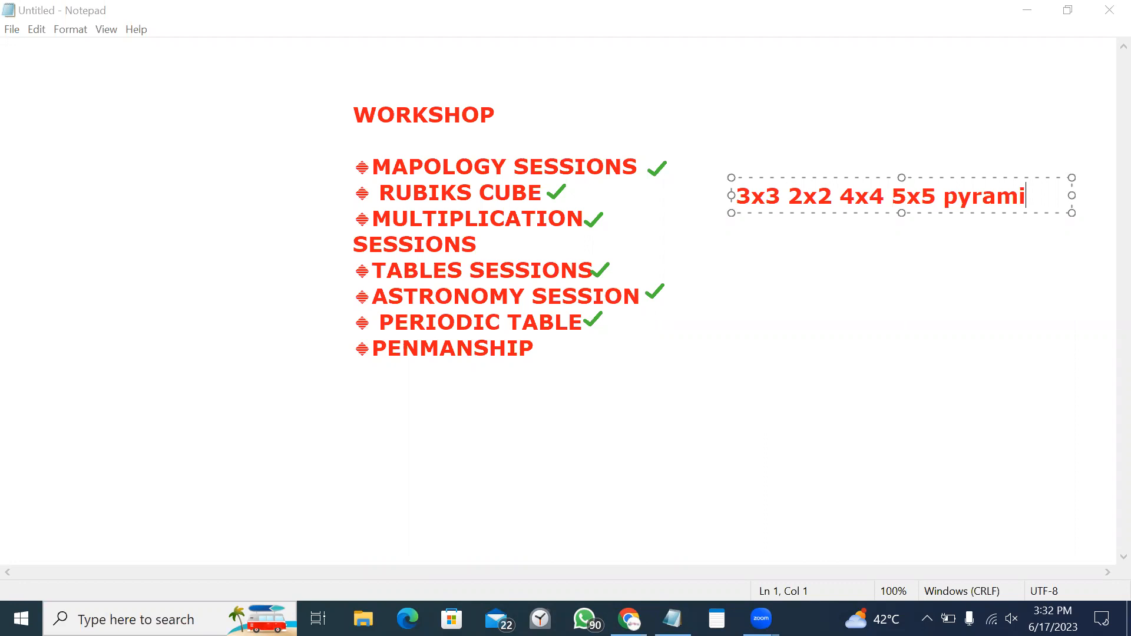
pyautogui.write('x')
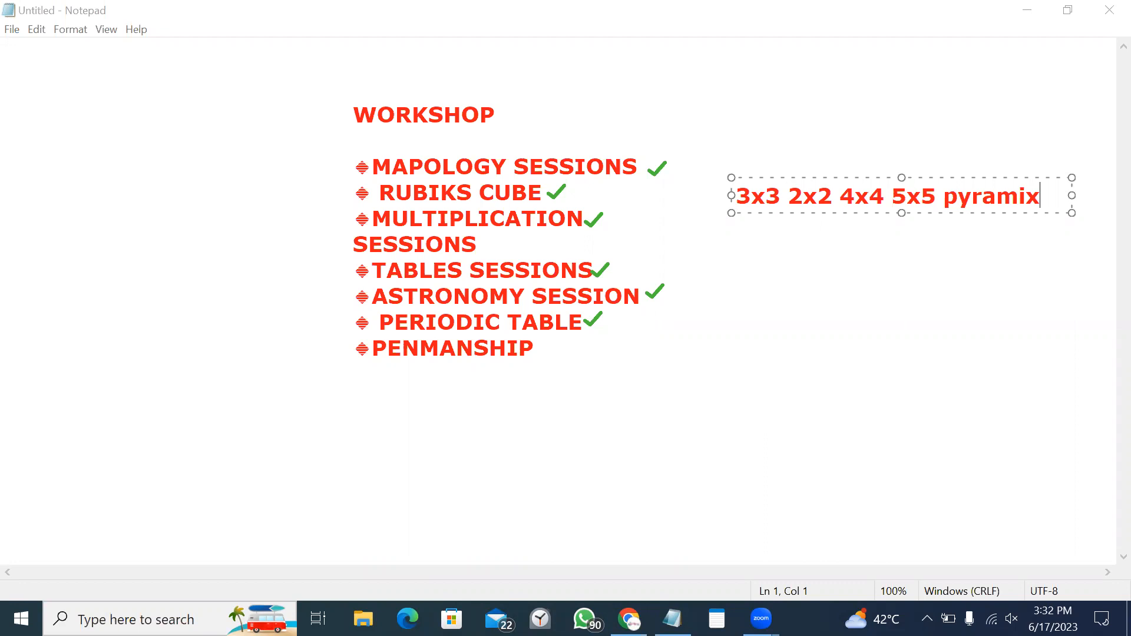
pyautogui.moveTo(696, 87)
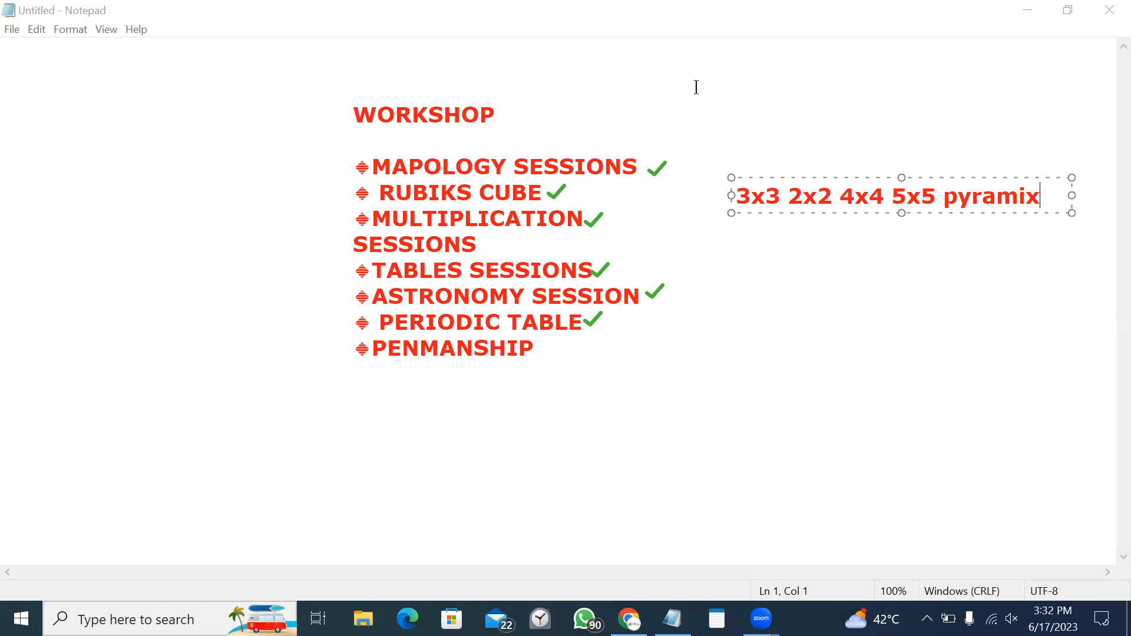
pyautogui.moveTo(789, 214)
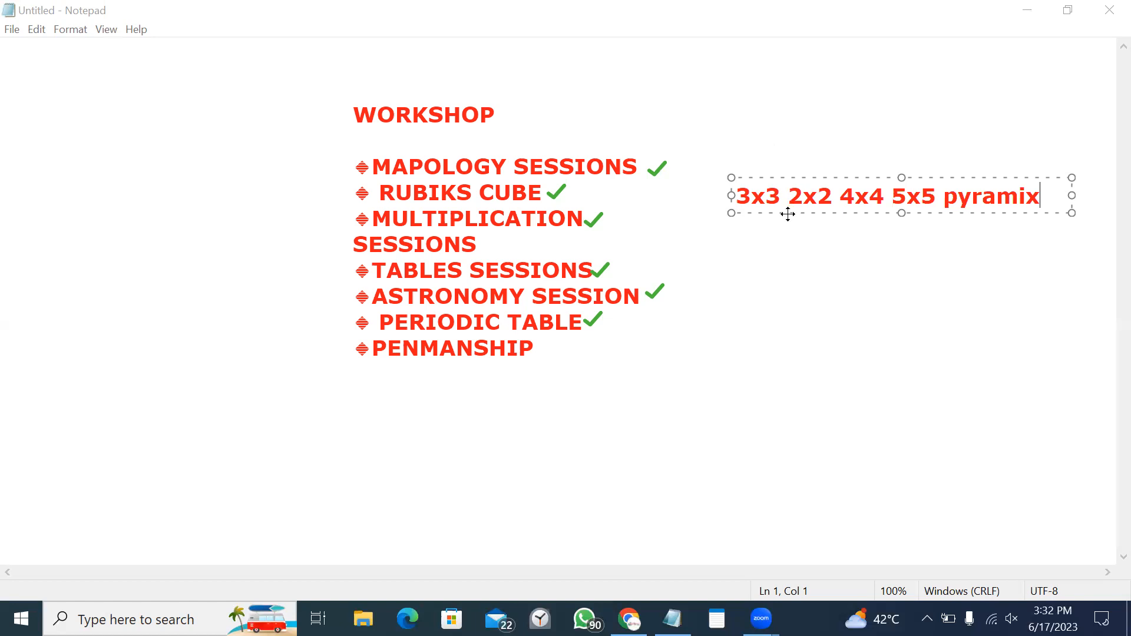
pyautogui.moveTo(916, 239)
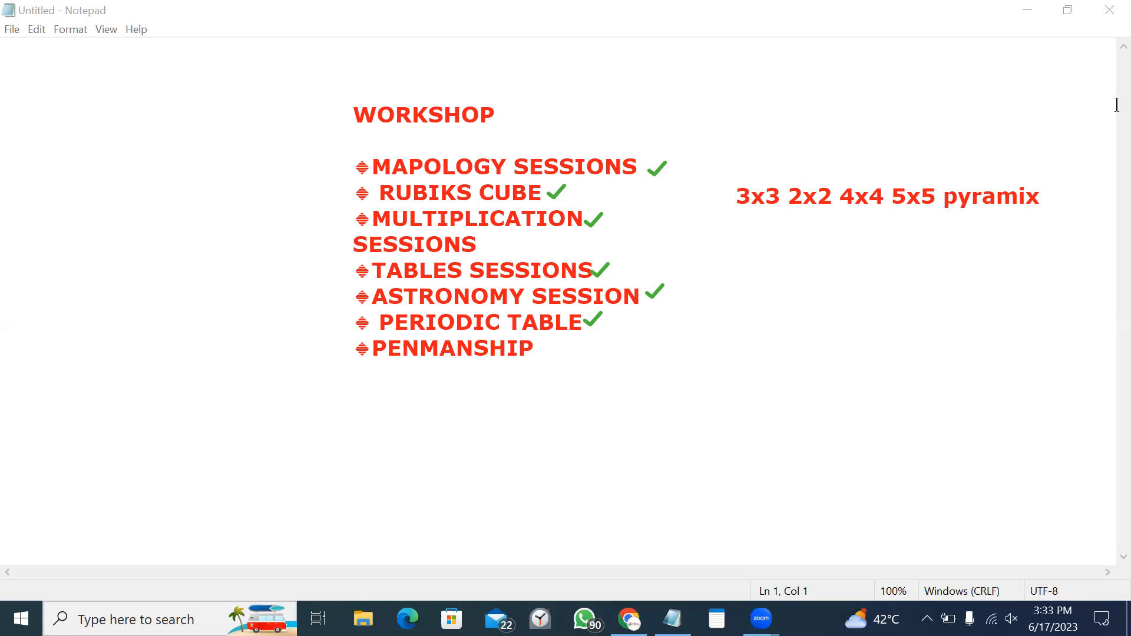
pyautogui.moveTo(1106, 8)
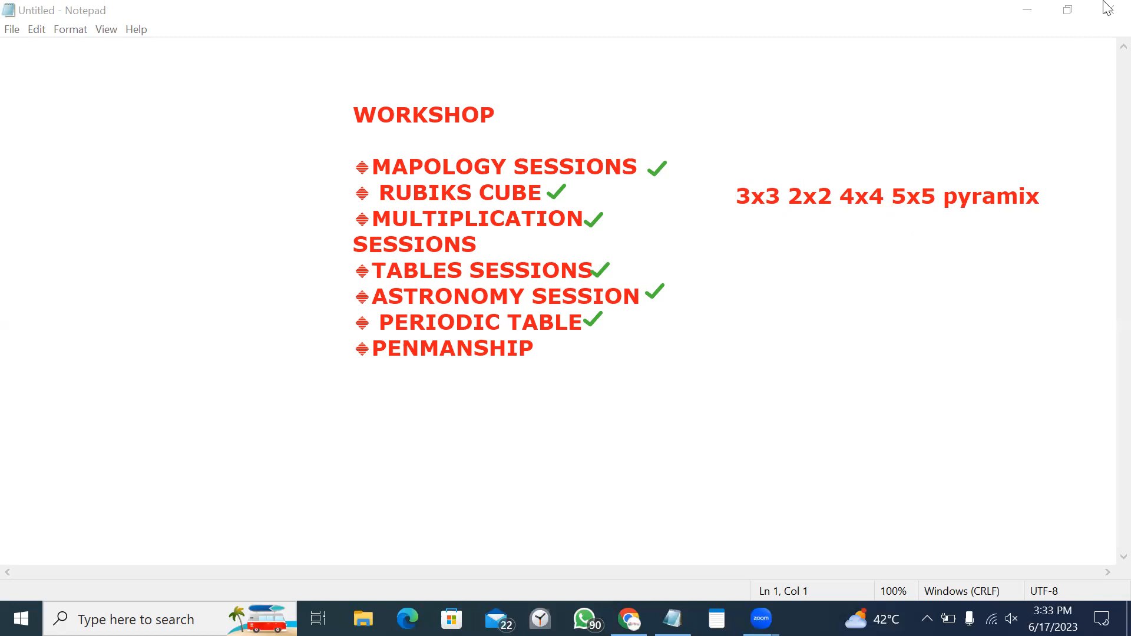
pyautogui.moveTo(945, 6)
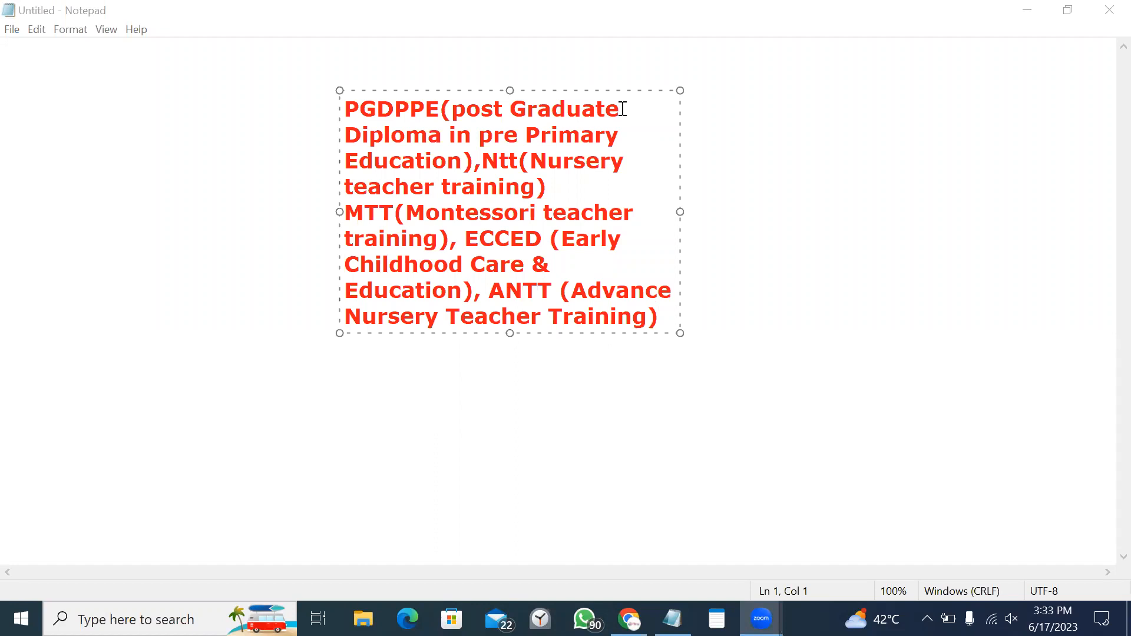
pyautogui.moveTo(473, 126)
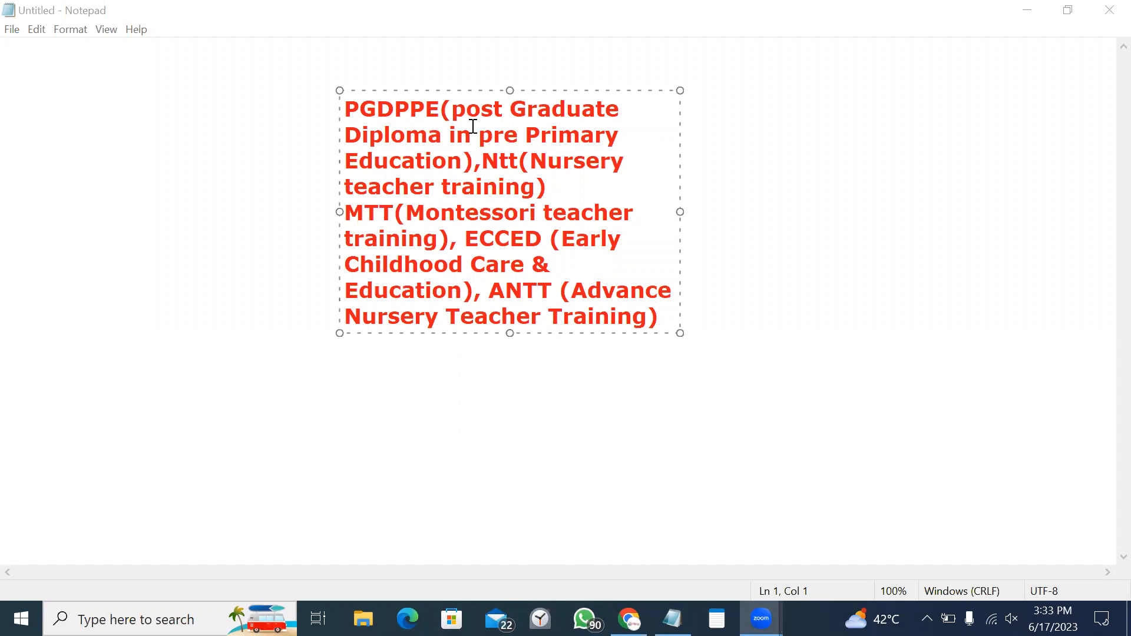
pyautogui.moveTo(413, 209)
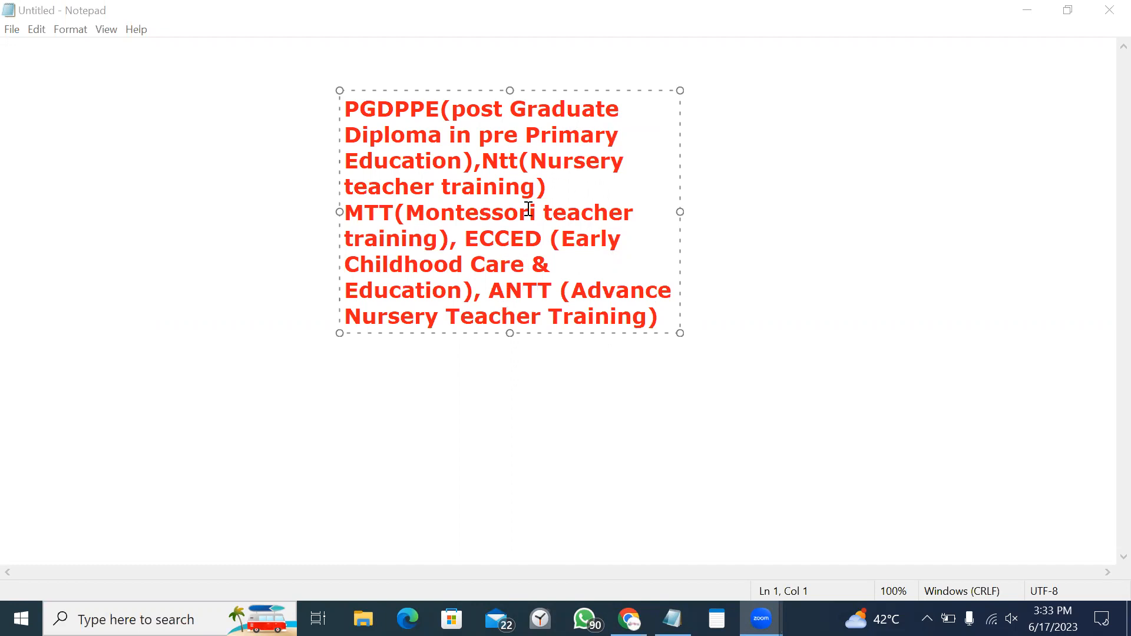
pyautogui.moveTo(475, 252)
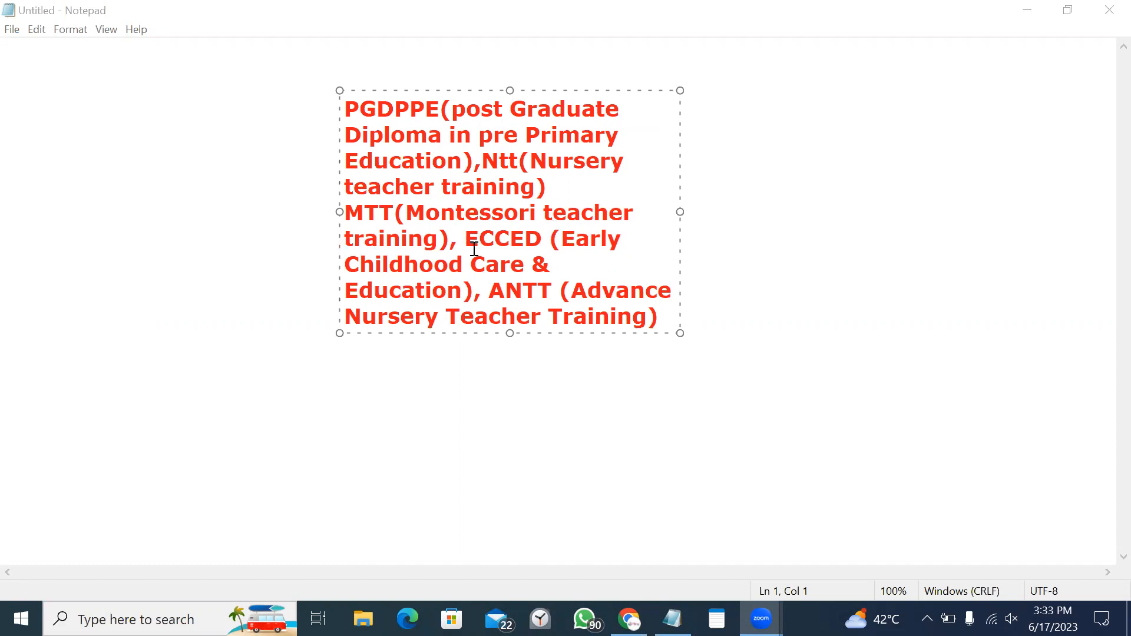
pyautogui.moveTo(602, 261)
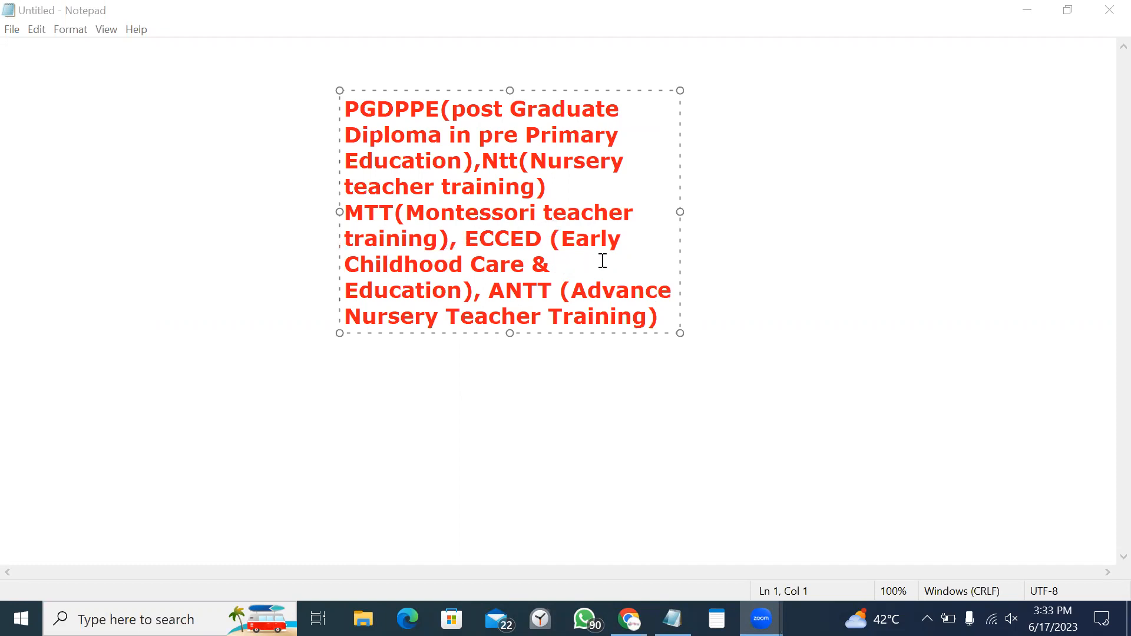
pyautogui.moveTo(520, 291)
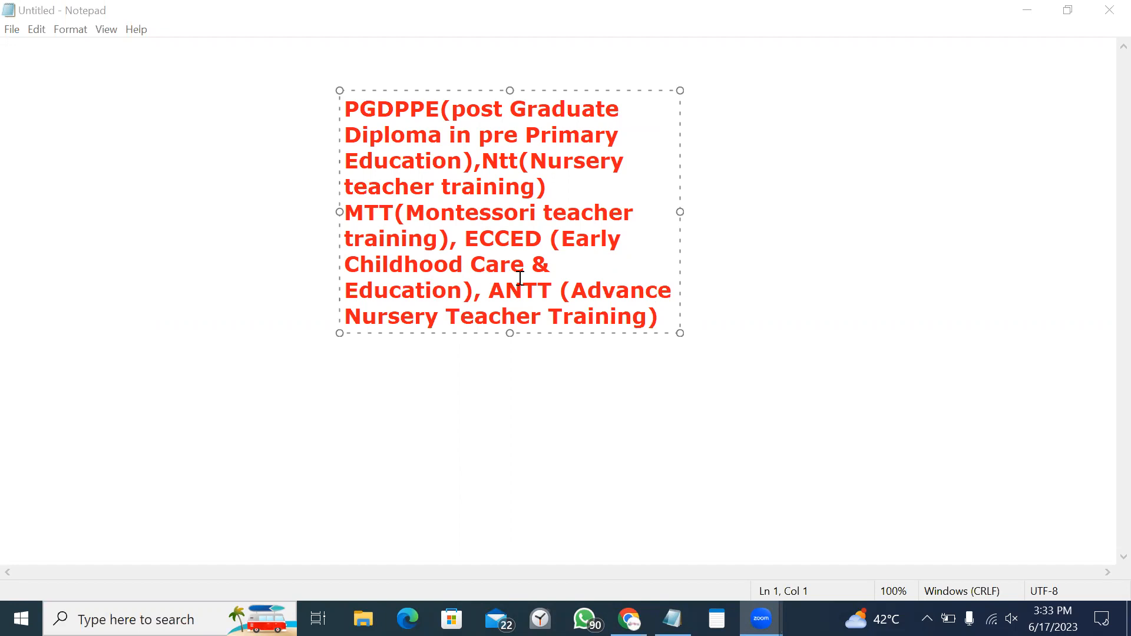
pyautogui.moveTo(524, 306)
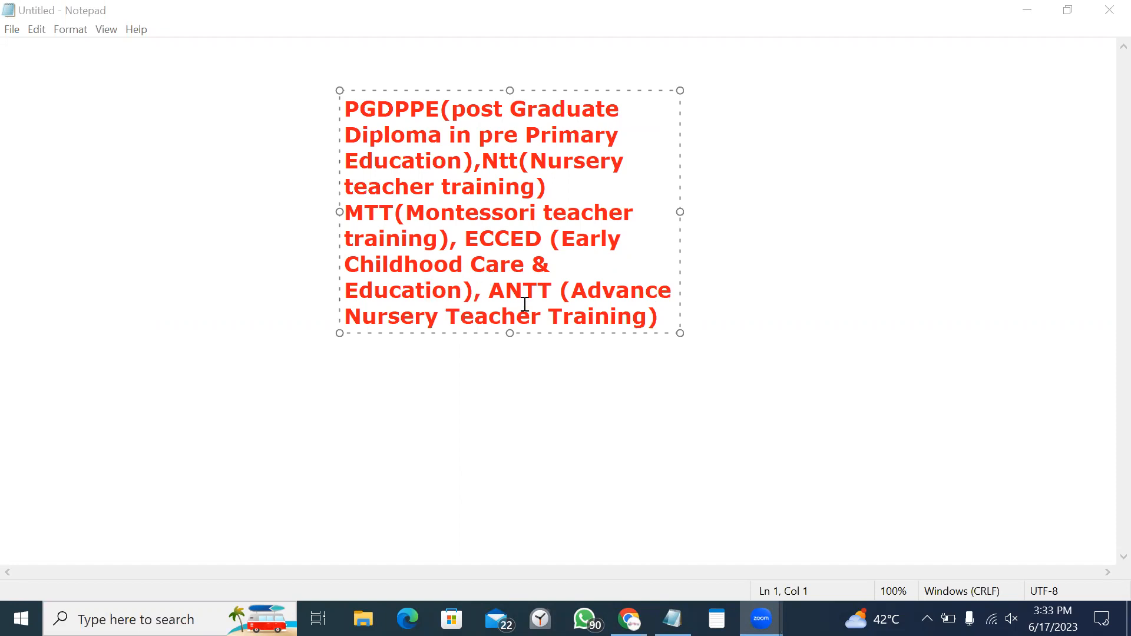
pyautogui.moveTo(752, 329)
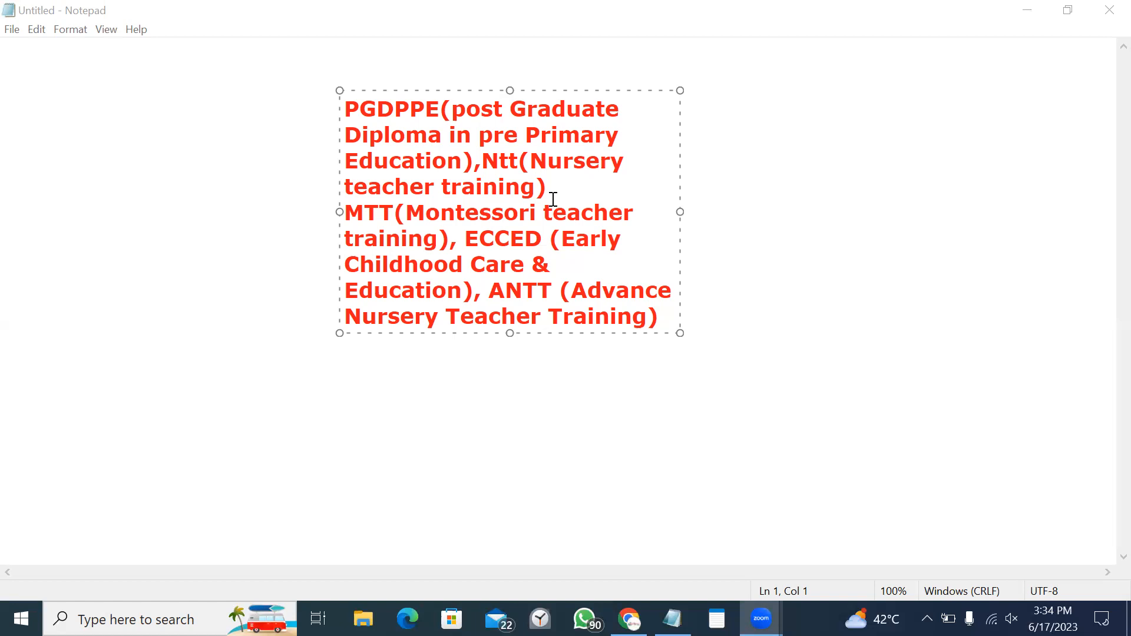
pyautogui.moveTo(363, 121)
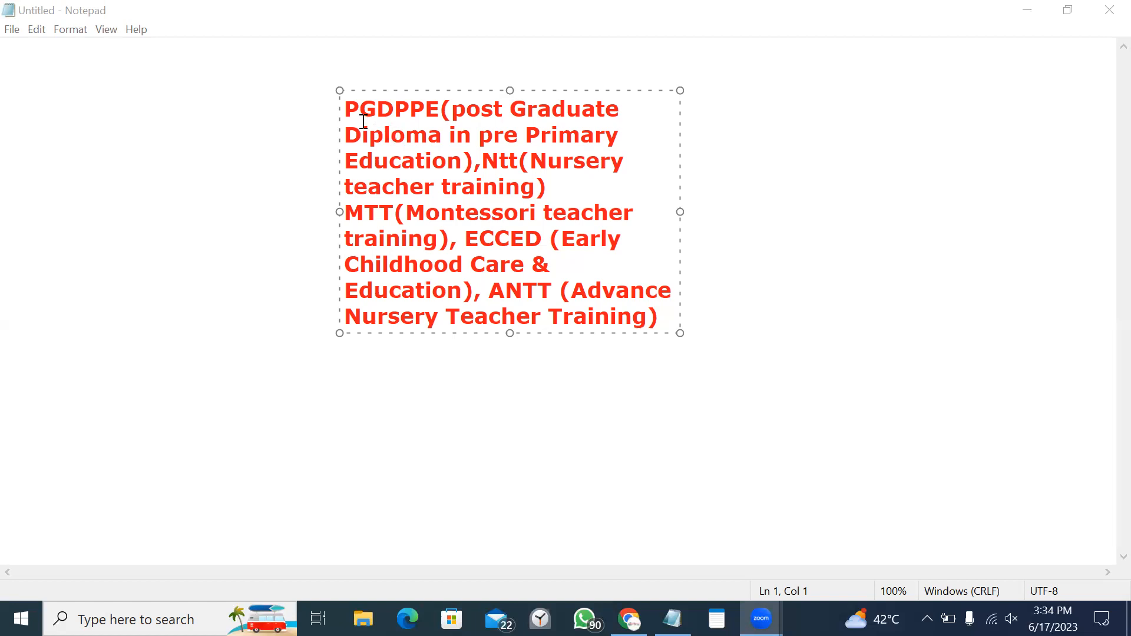
pyautogui.moveTo(510, 256)
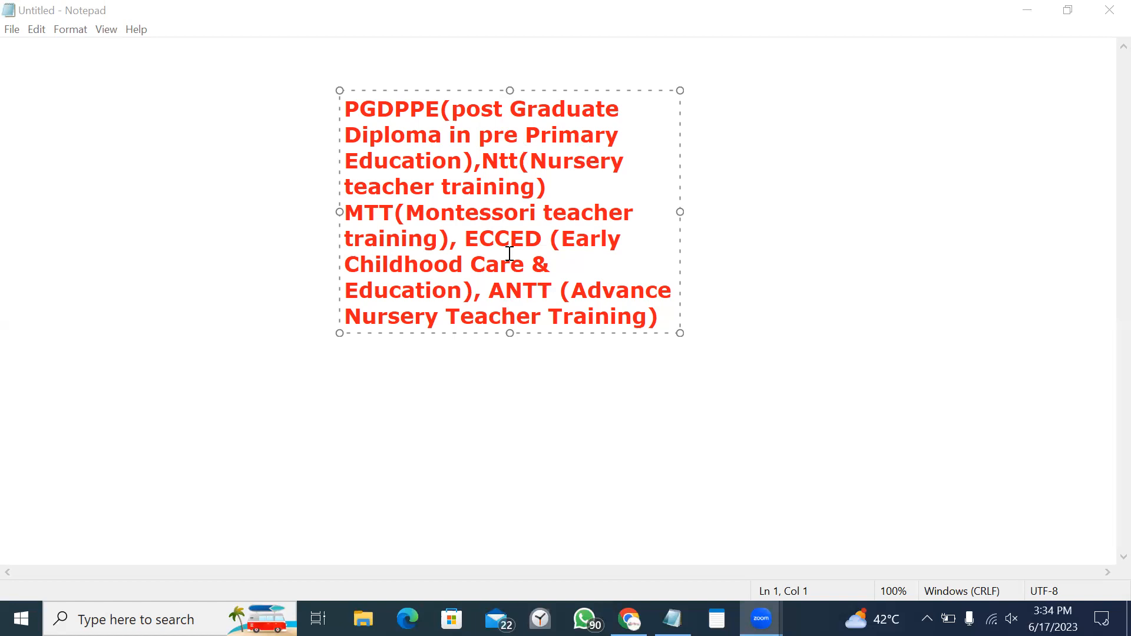
pyautogui.moveTo(518, 266)
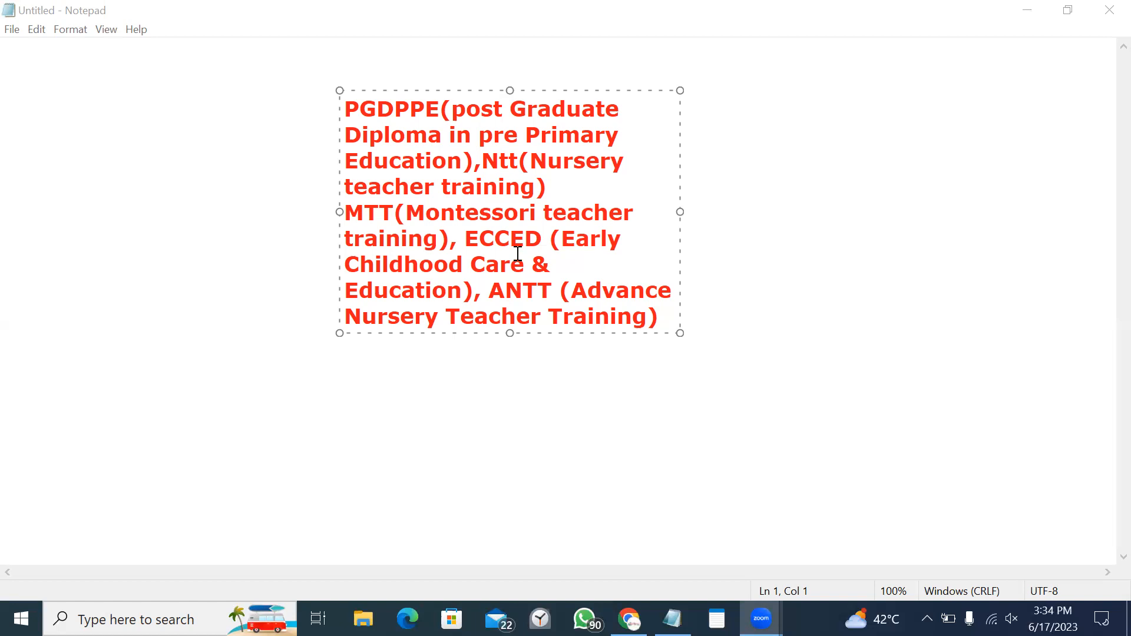
pyautogui.moveTo(504, 307)
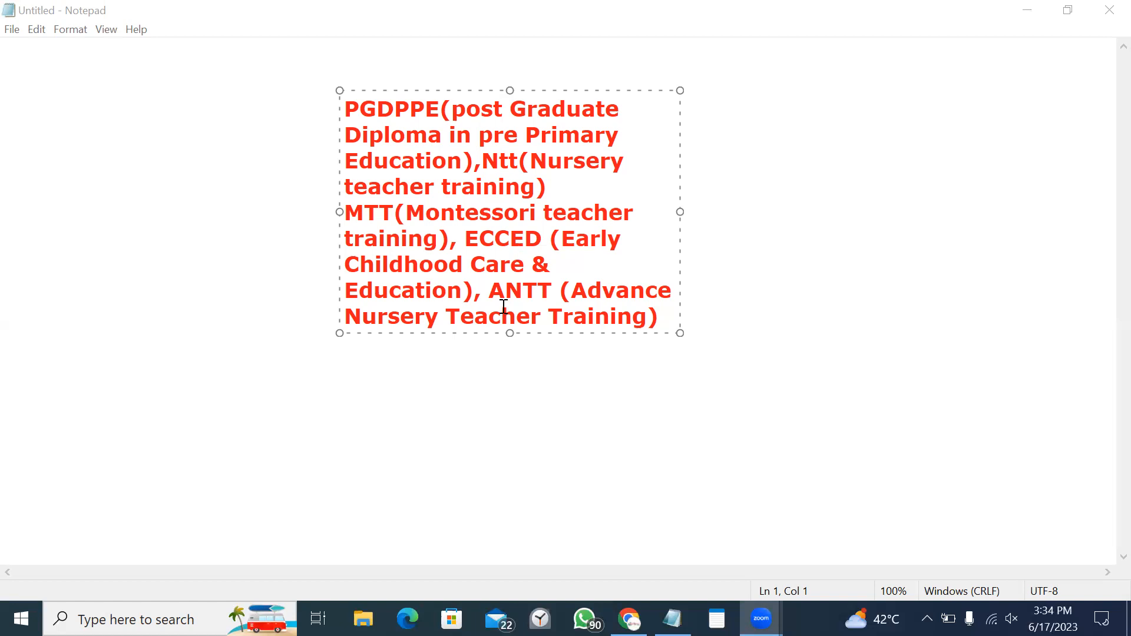
pyautogui.moveTo(547, 177)
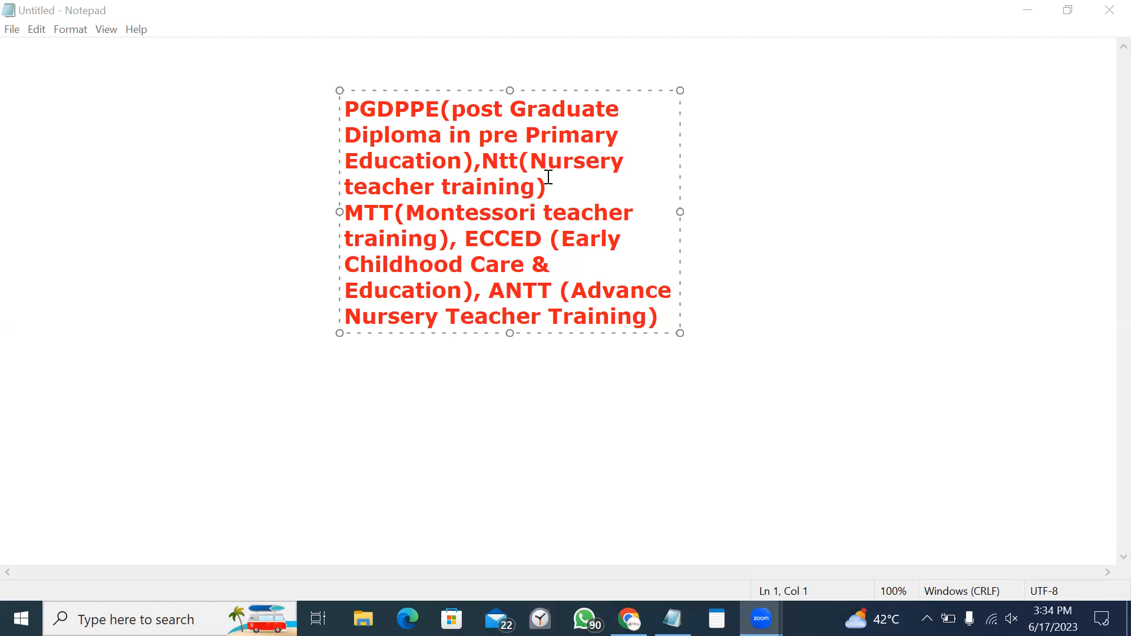
pyautogui.moveTo(587, 303)
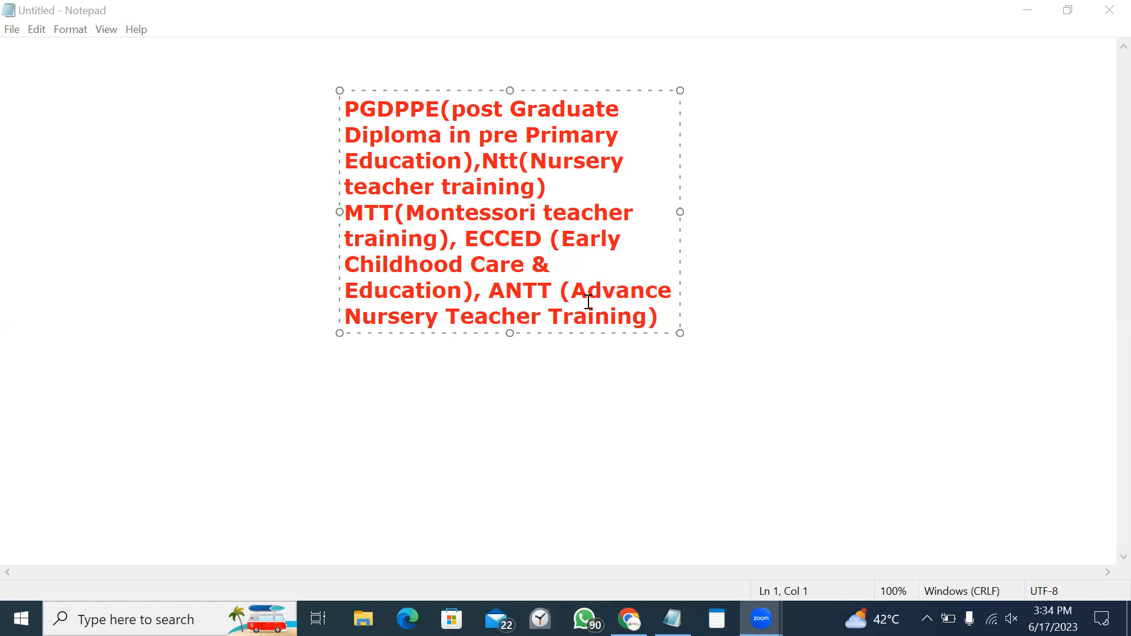
pyautogui.moveTo(562, 218)
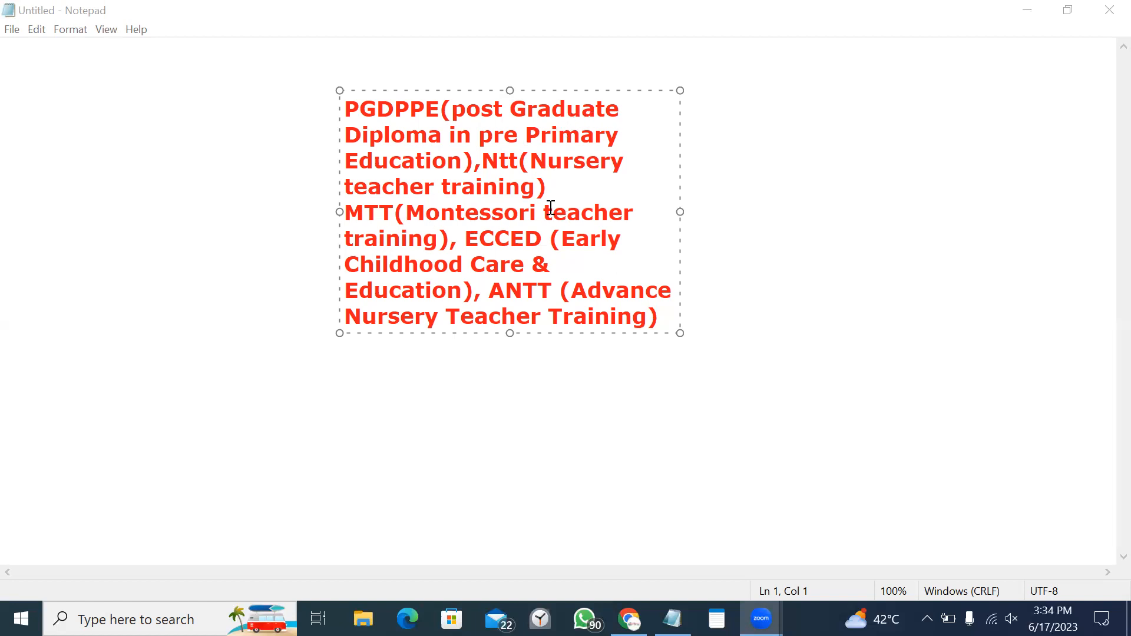
pyautogui.moveTo(513, 135)
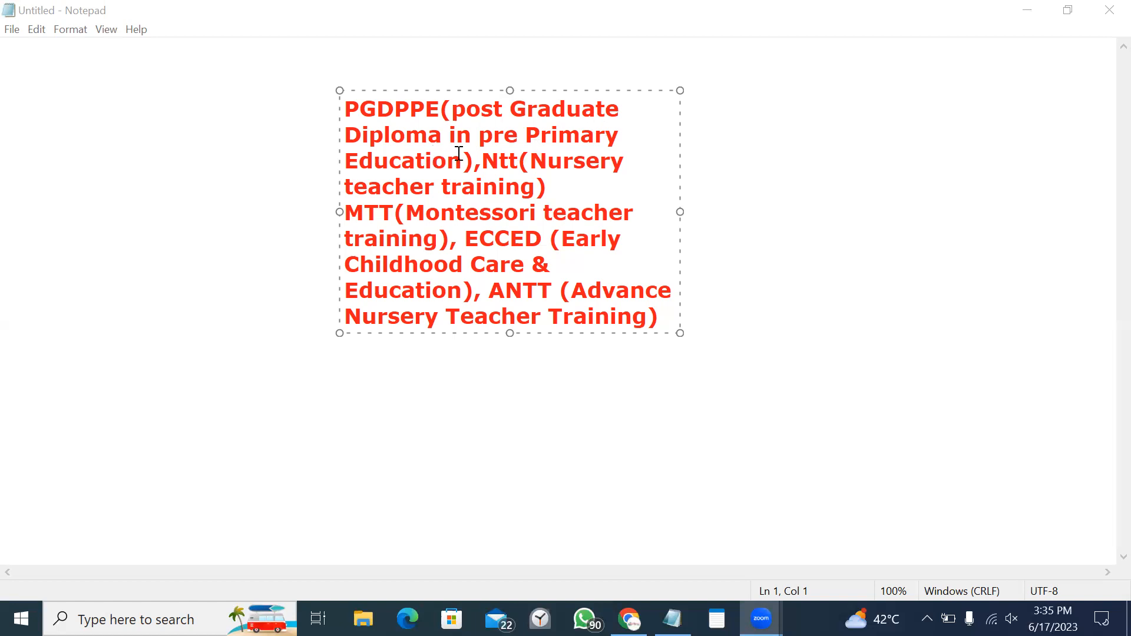
pyautogui.moveTo(437, 187)
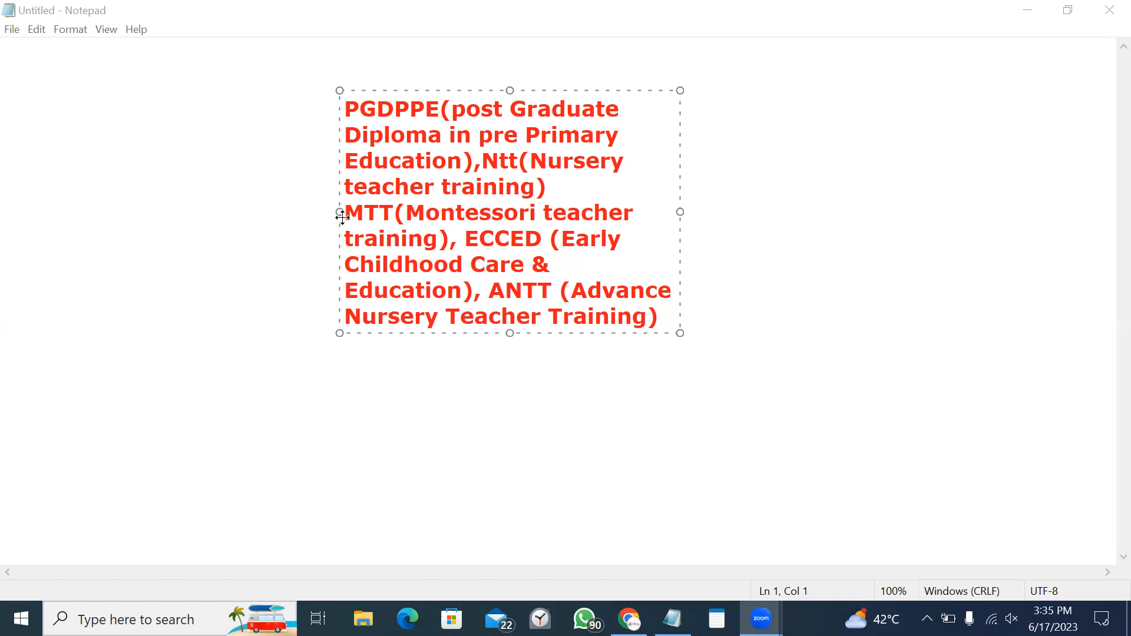
pyautogui.moveTo(551, 257)
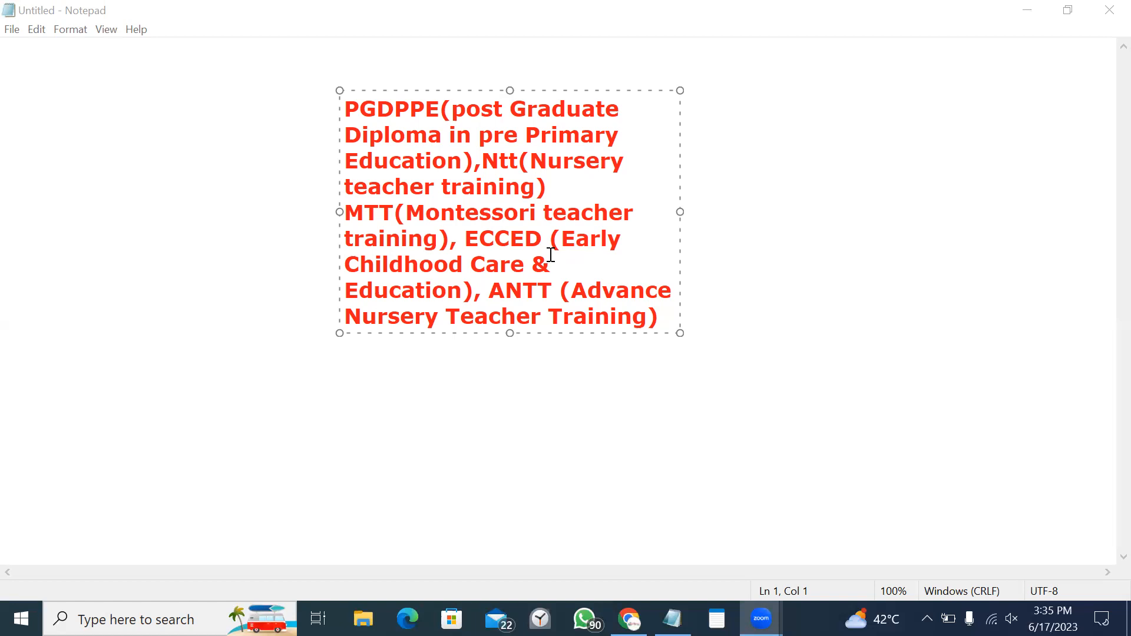
pyautogui.moveTo(607, 89)
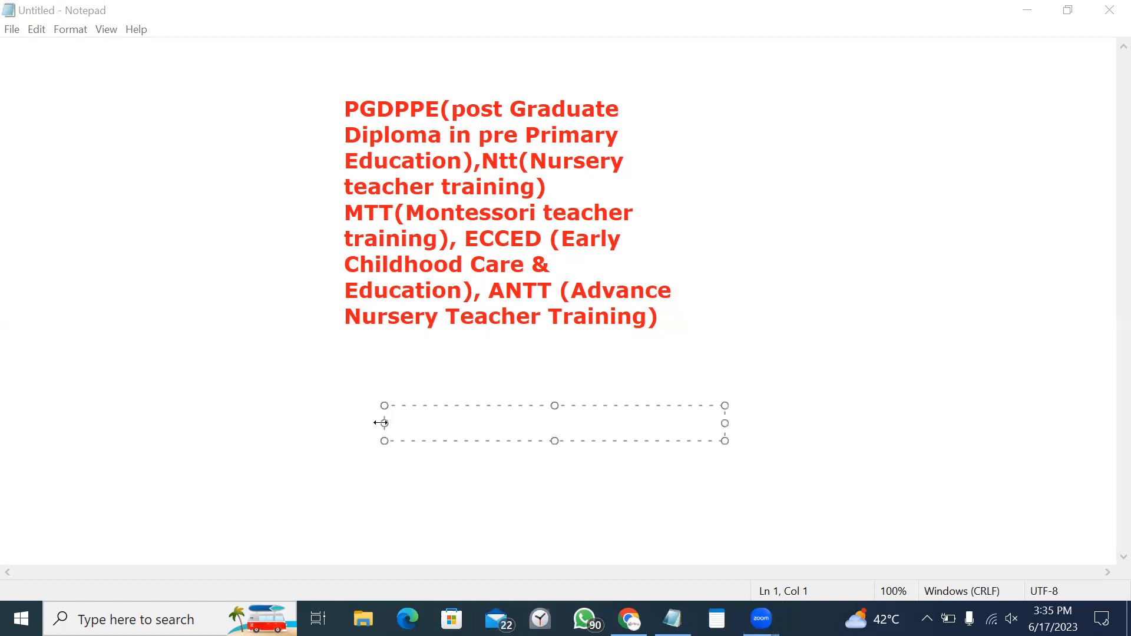
pyautogui.write('+9')
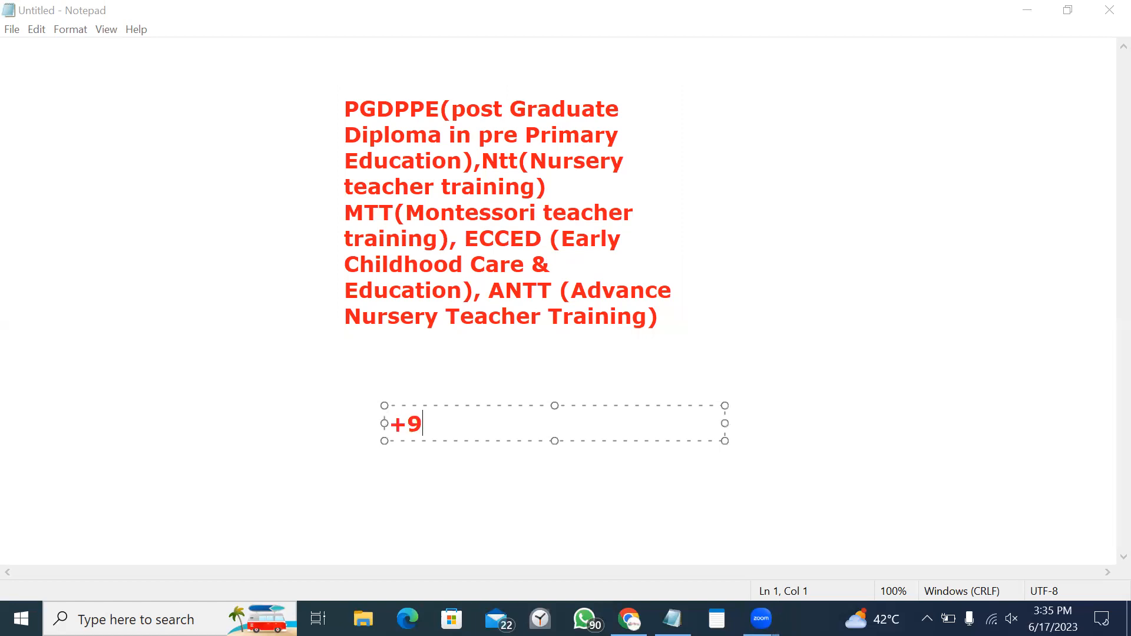
pyautogui.write('191110')
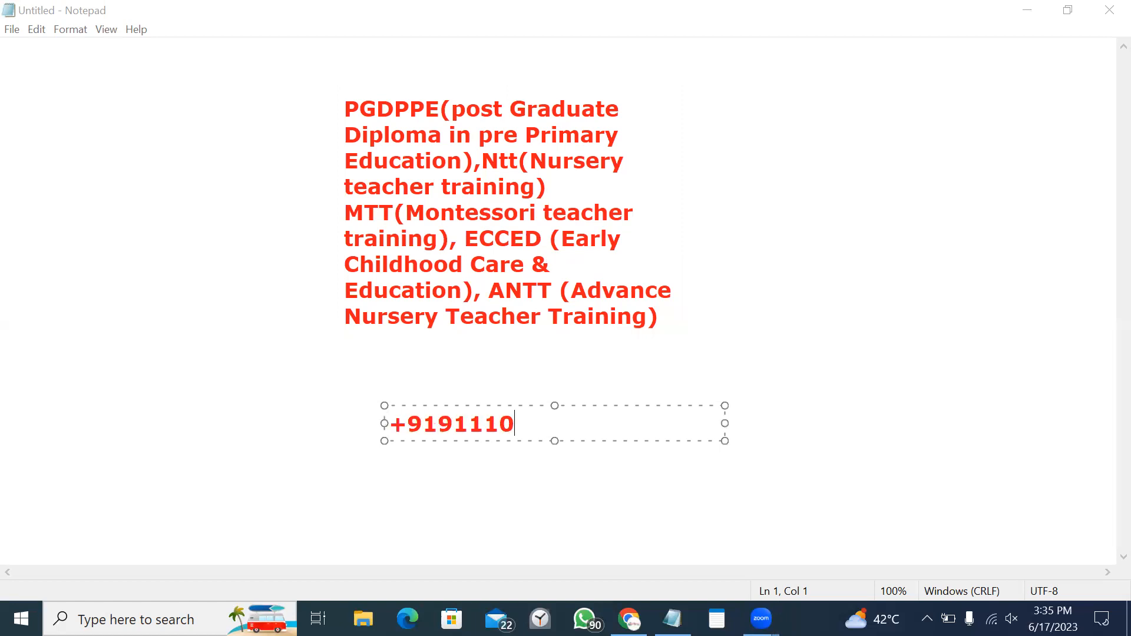
pyautogui.write('22118')
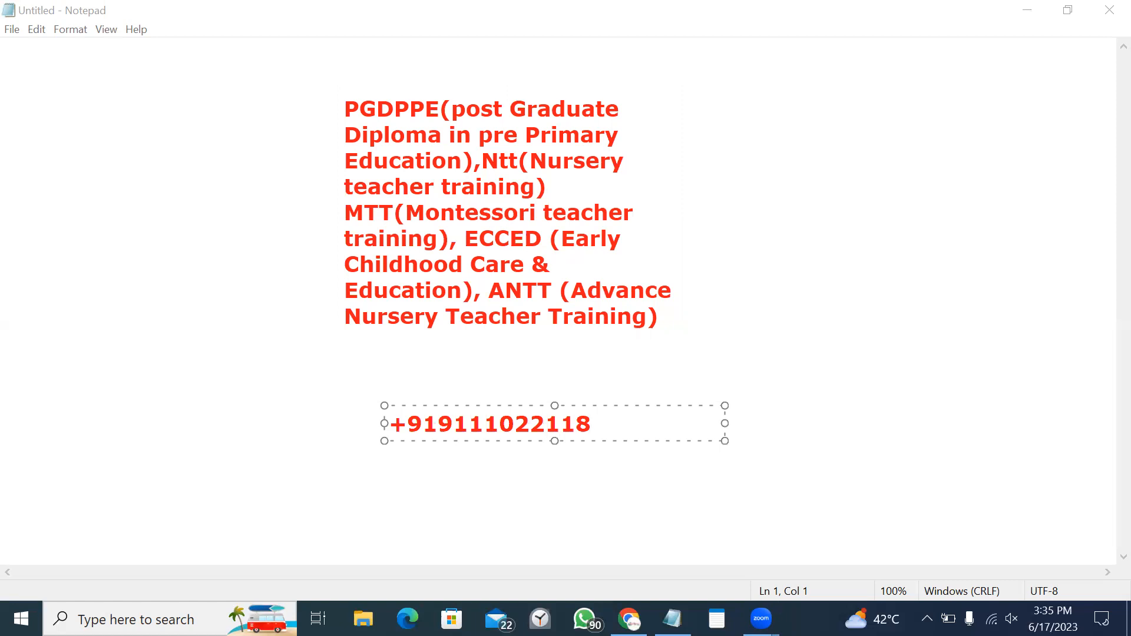
pyautogui.click(497, 481)
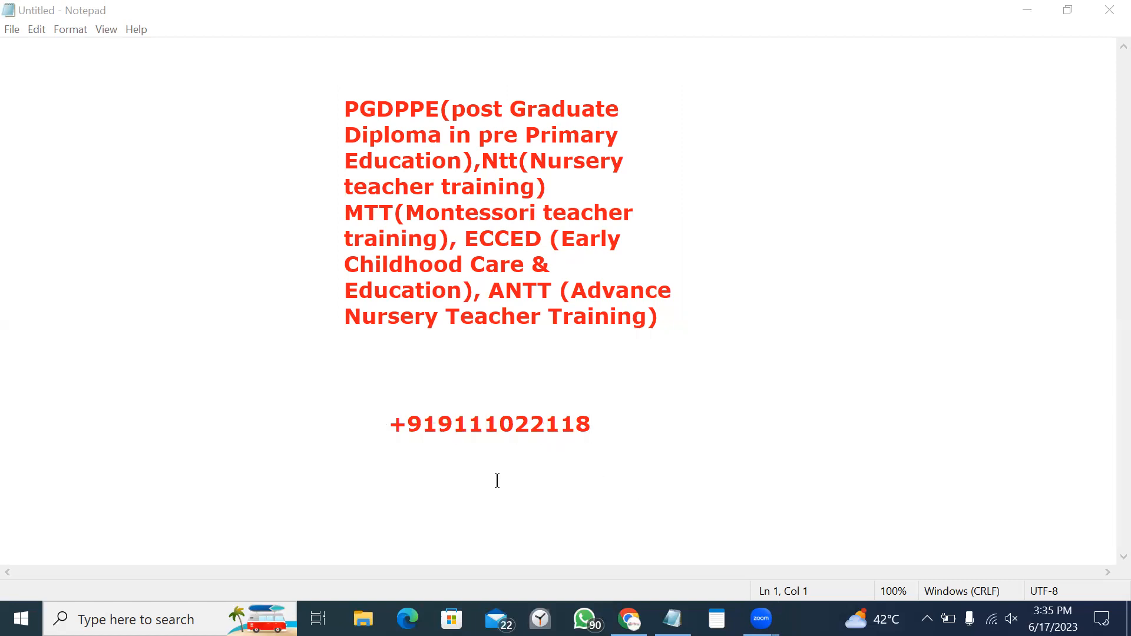
pyautogui.moveTo(488, 483)
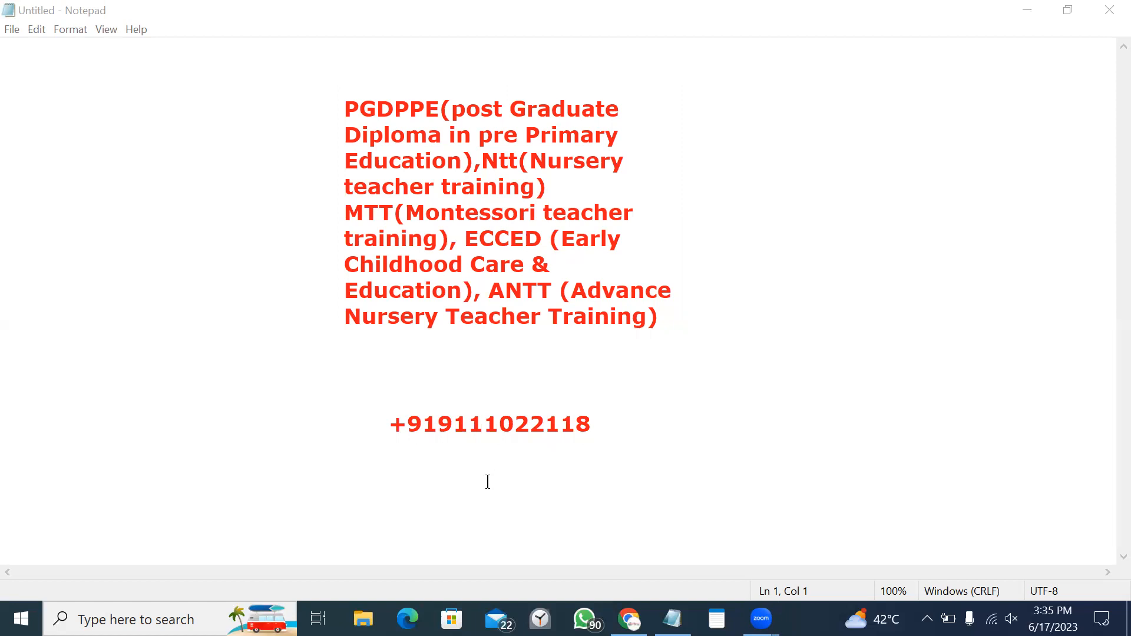
pyautogui.moveTo(738, 164)
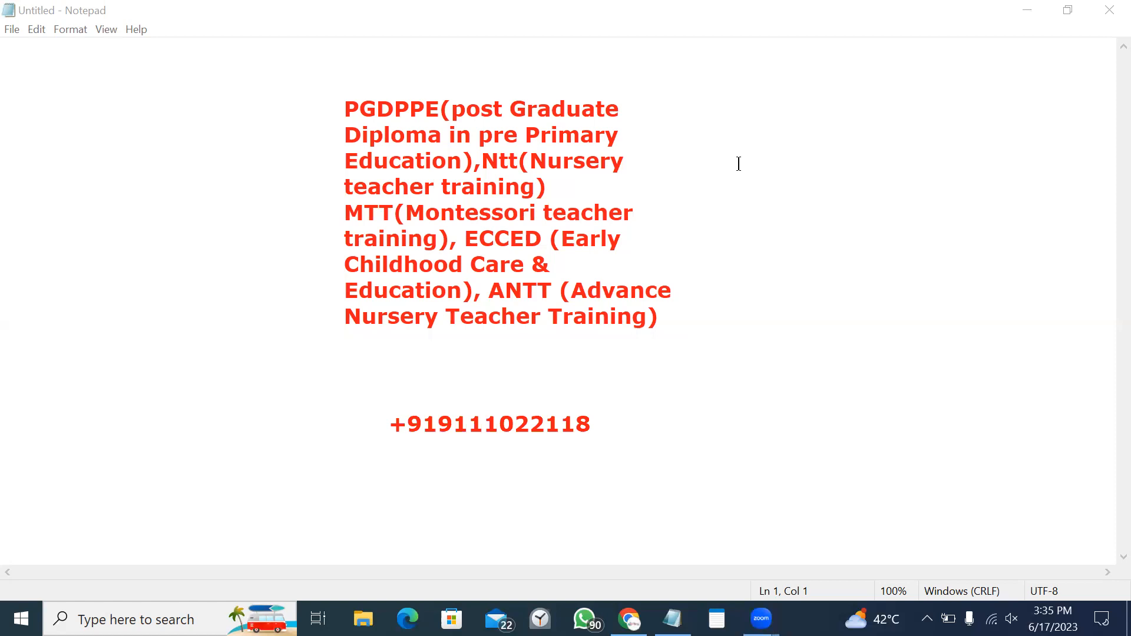
pyautogui.moveTo(667, 114)
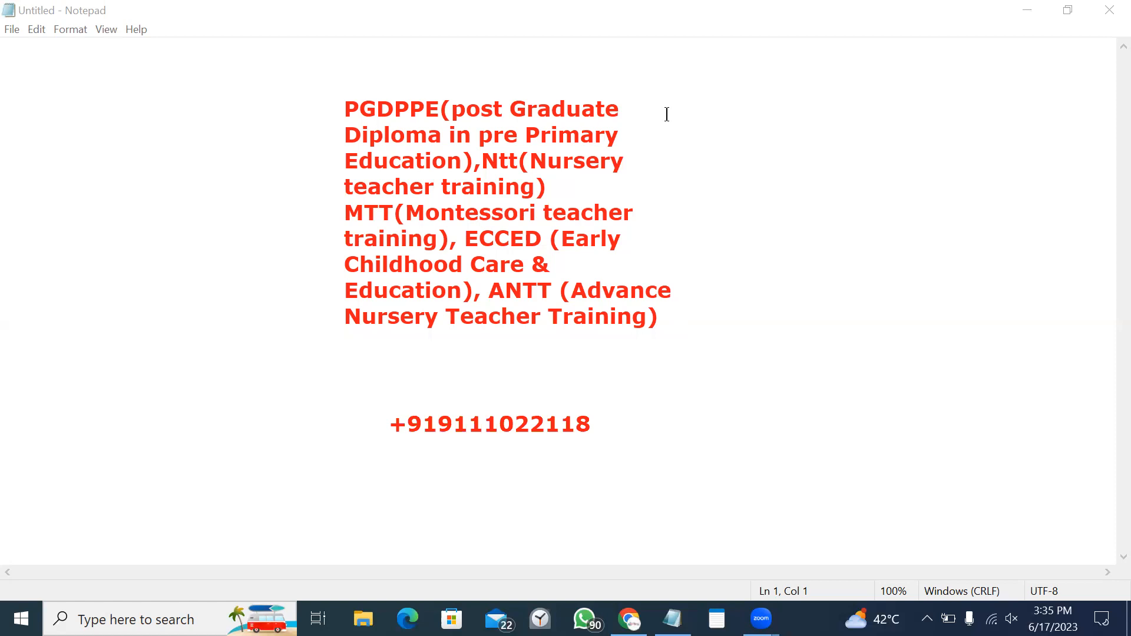
pyautogui.moveTo(813, 209)
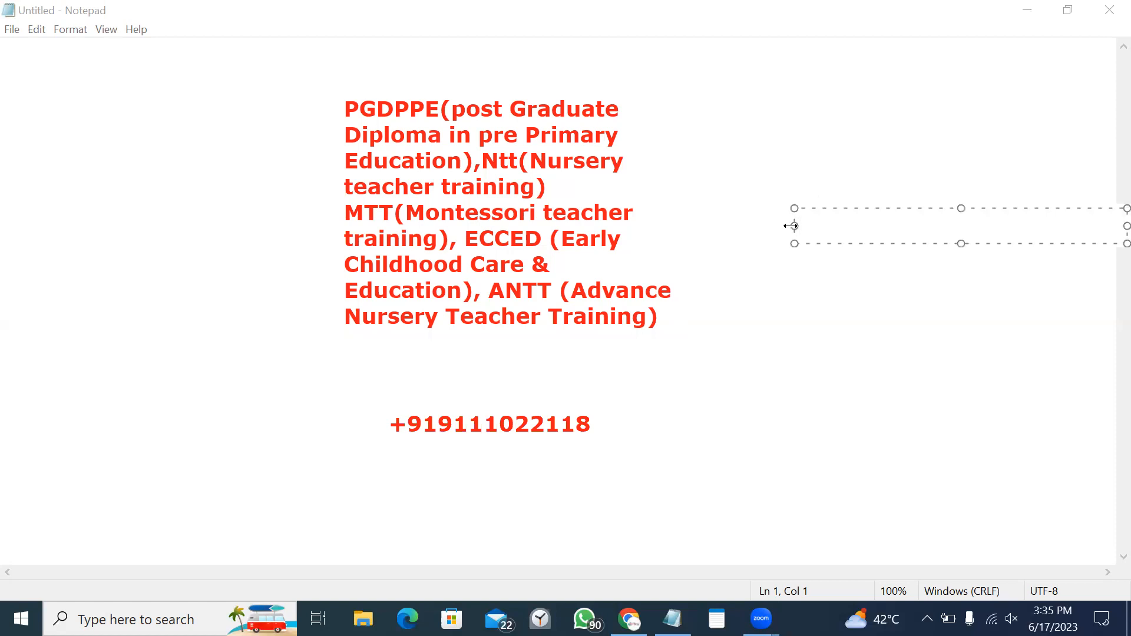
pyautogui.moveTo(756, 199)
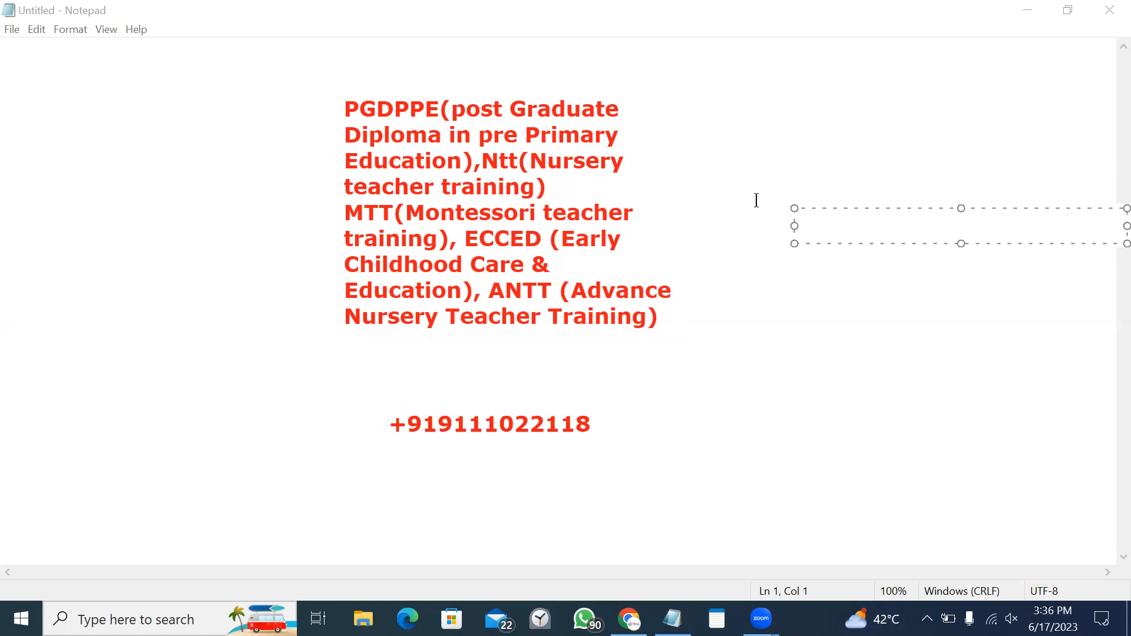
pyautogui.moveTo(828, 223)
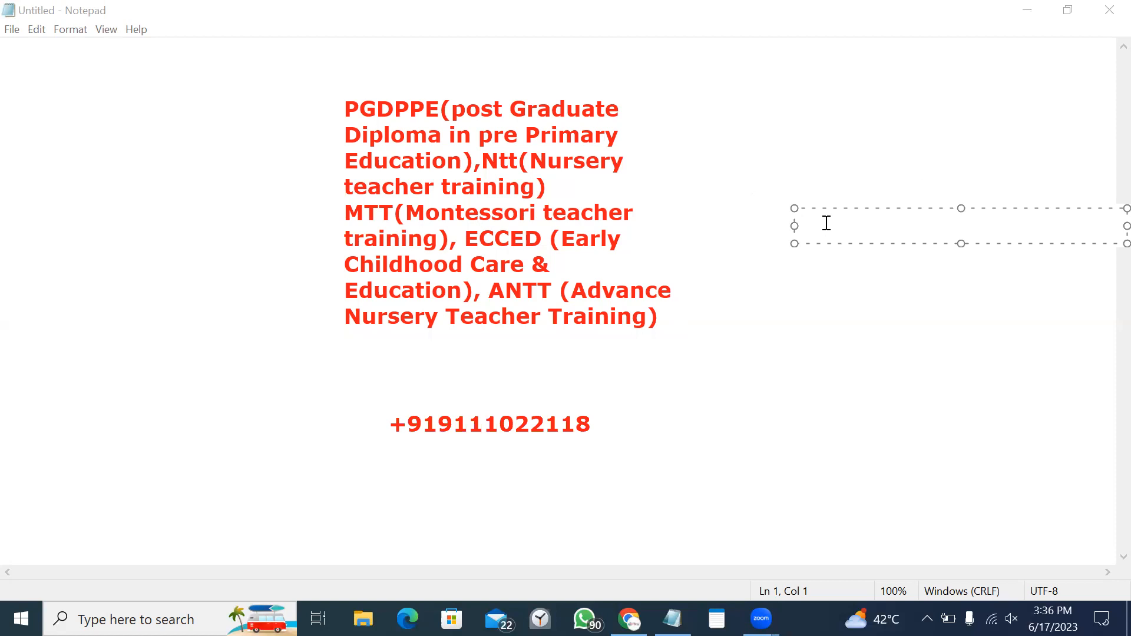
pyautogui.moveTo(840, 132)
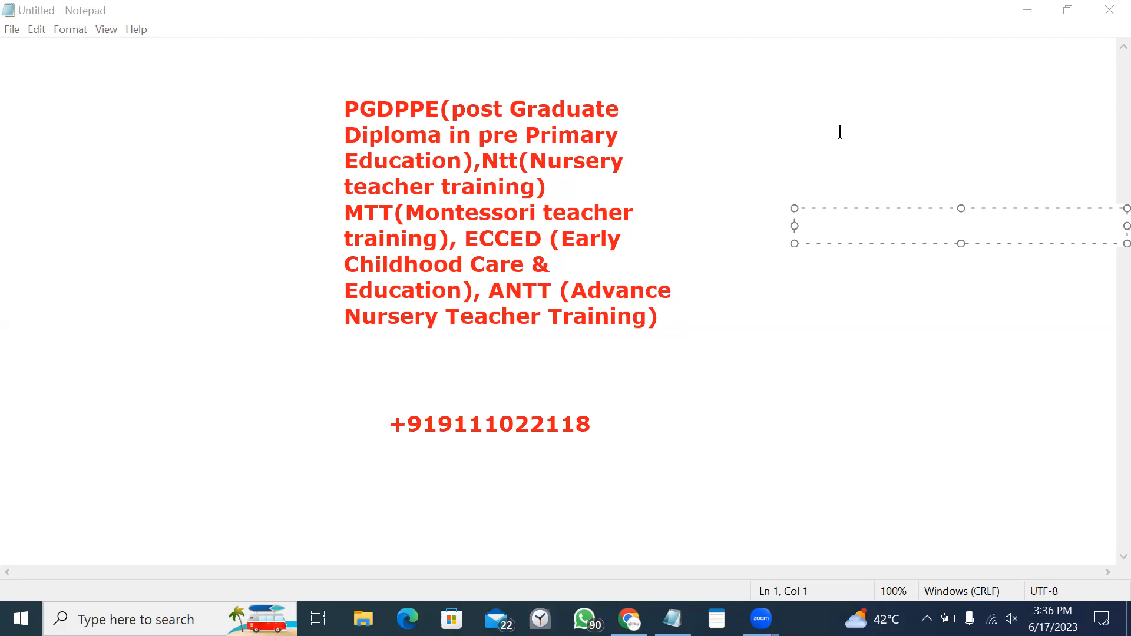